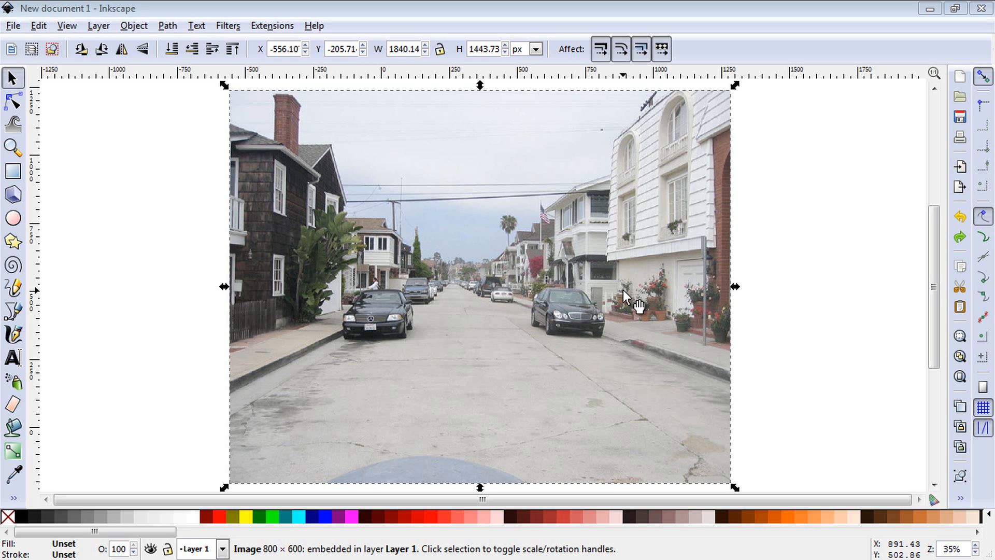
Apply the Age image effect so the street photo looks faded and speckled
click(12, 26)
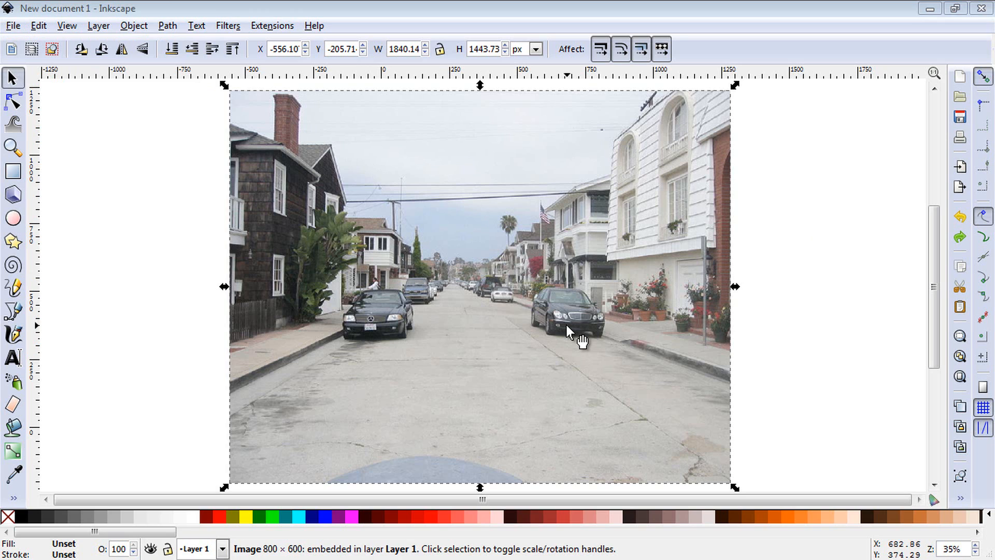
mouse_move(445, 266)
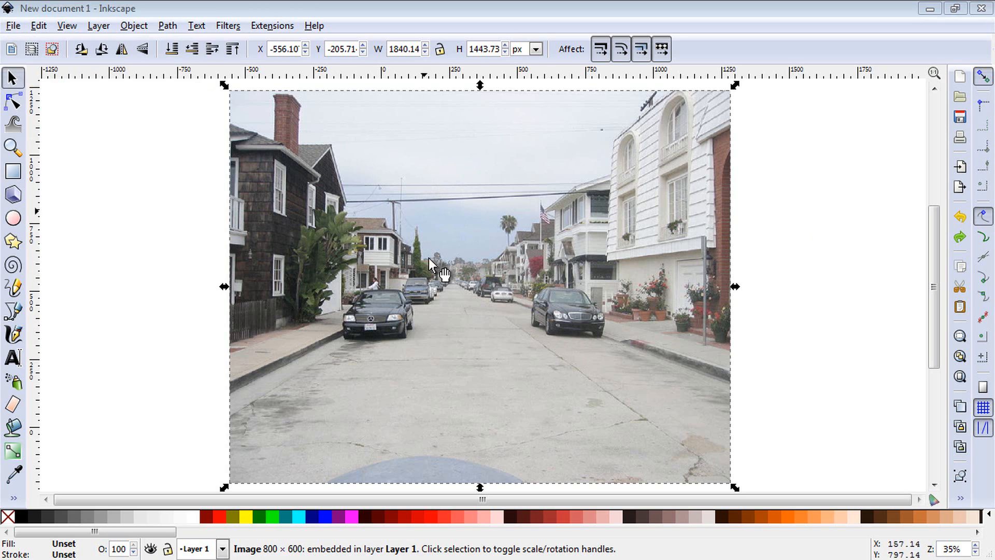
mouse_move(514, 352)
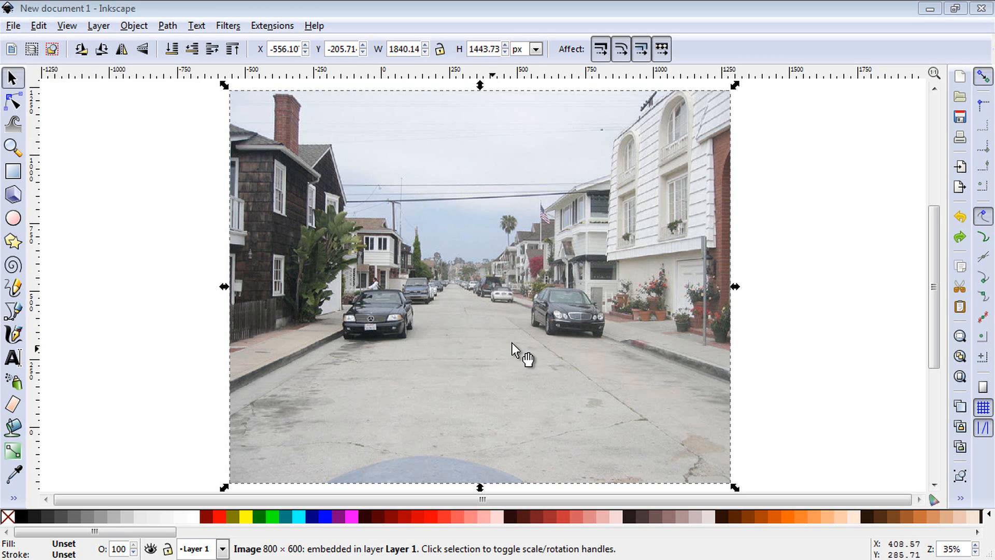
mouse_move(527, 197)
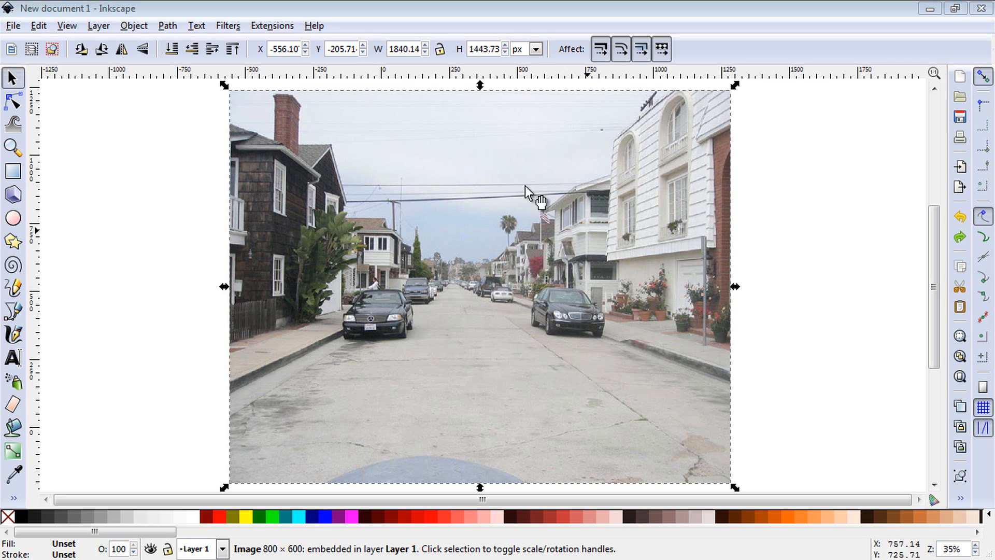
mouse_move(486, 190)
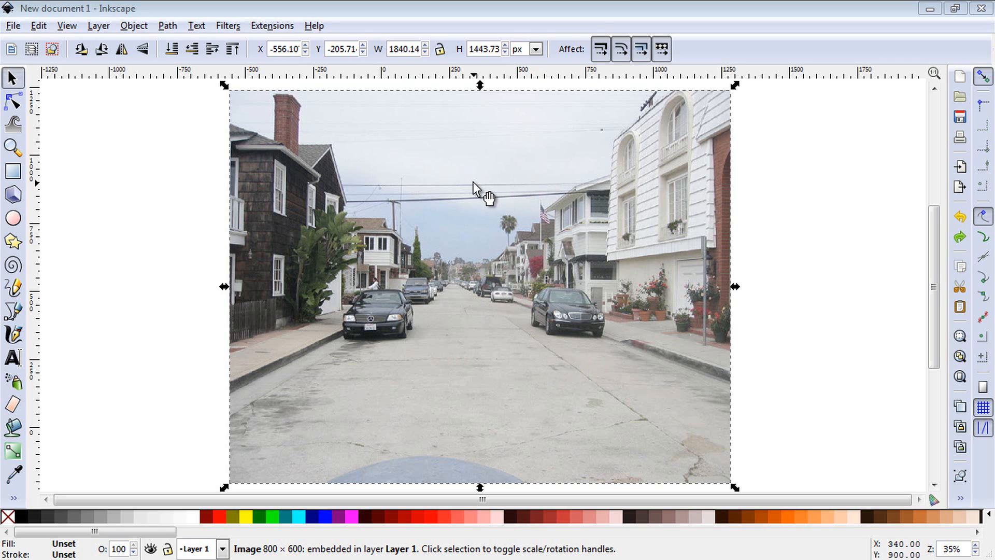
mouse_move(549, 371)
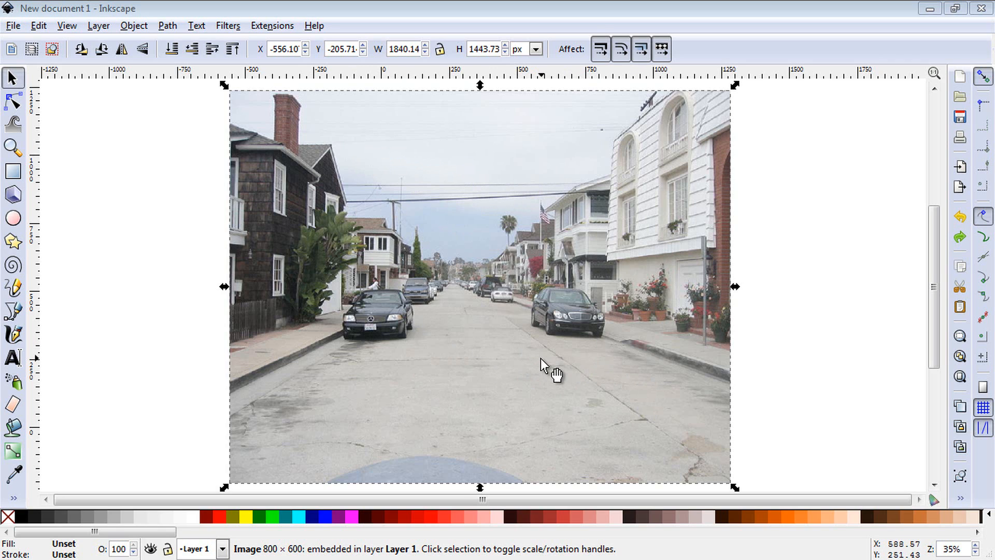
mouse_move(571, 410)
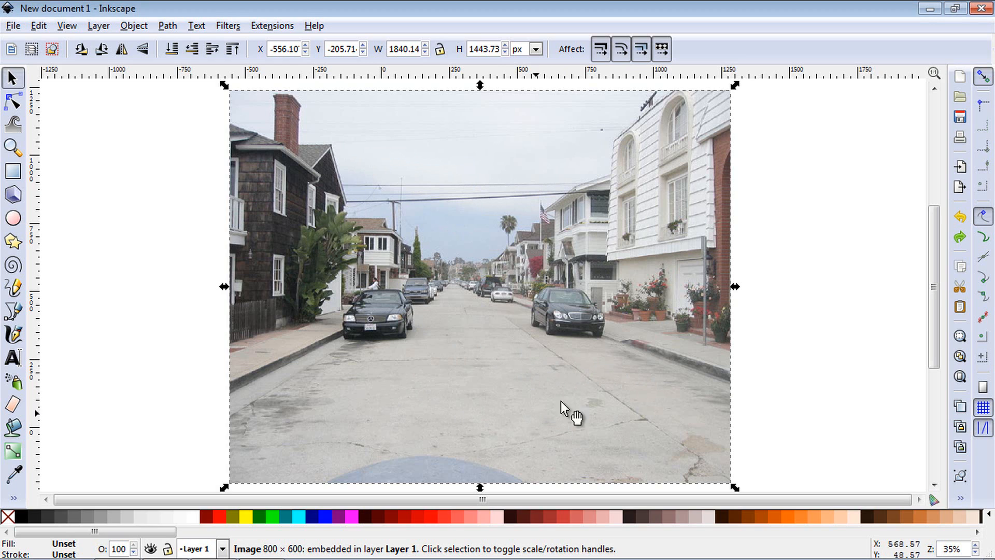
mouse_move(485, 184)
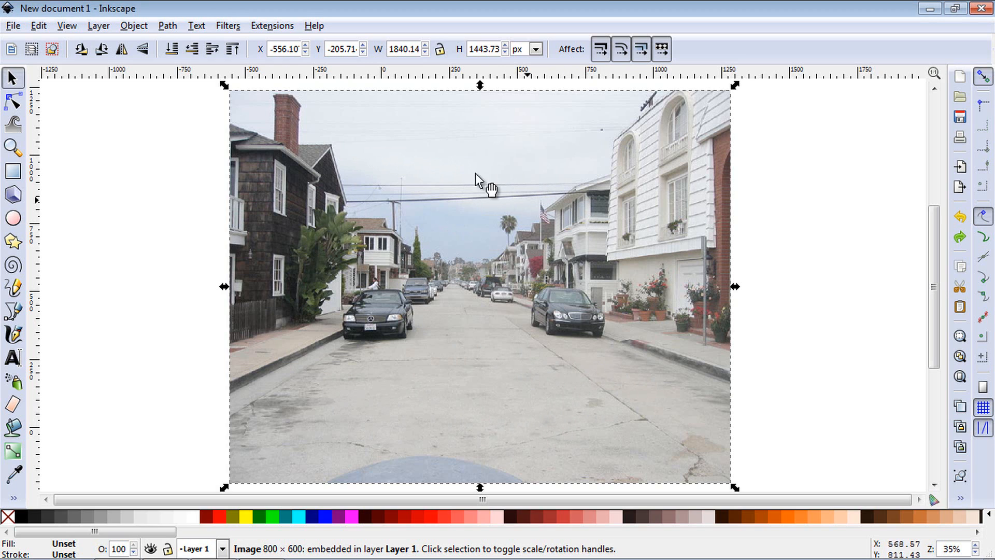
mouse_move(508, 108)
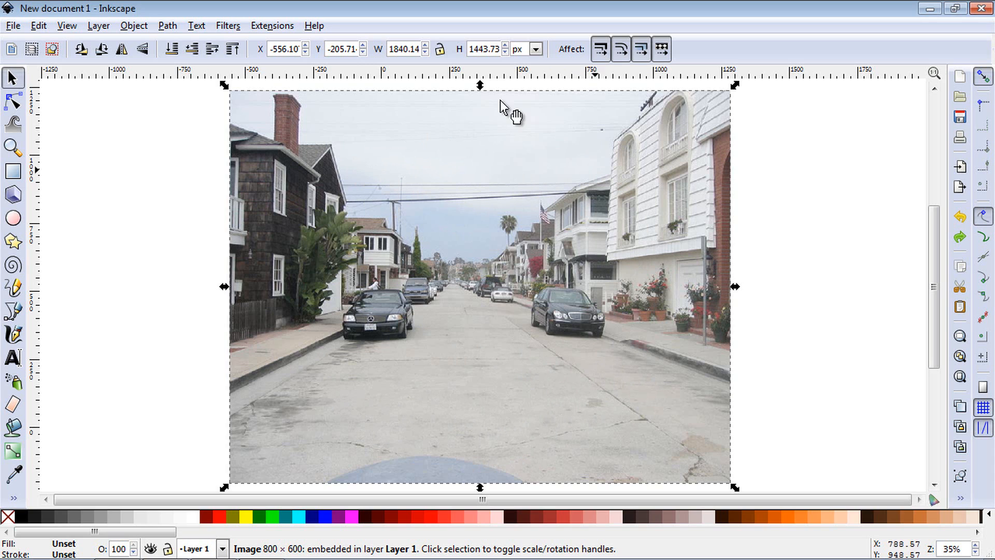
mouse_move(438, 495)
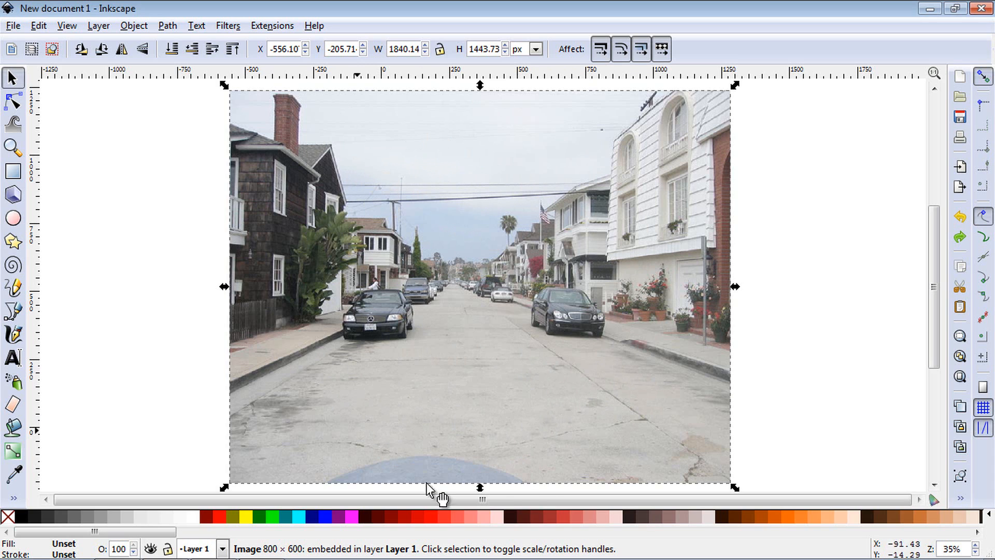
mouse_move(533, 388)
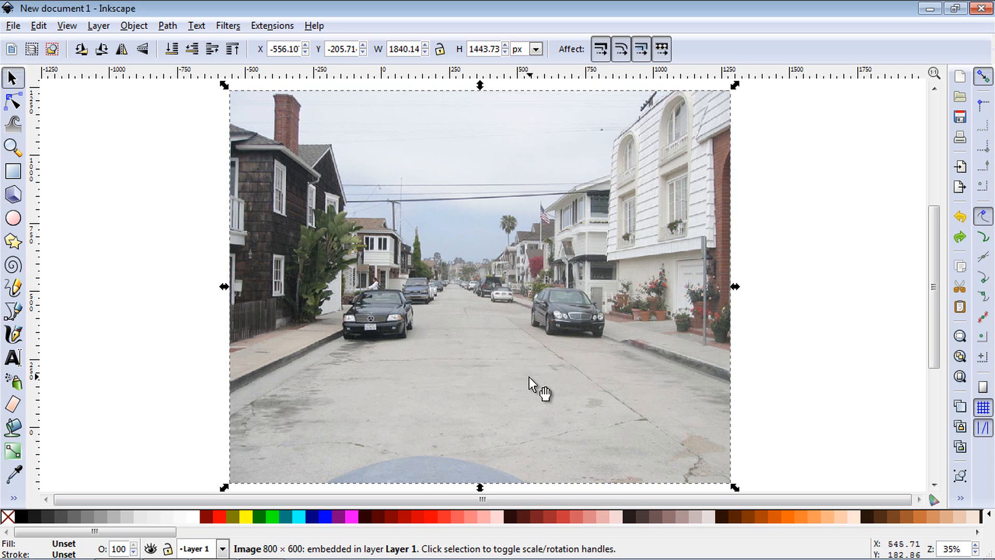
click(228, 25)
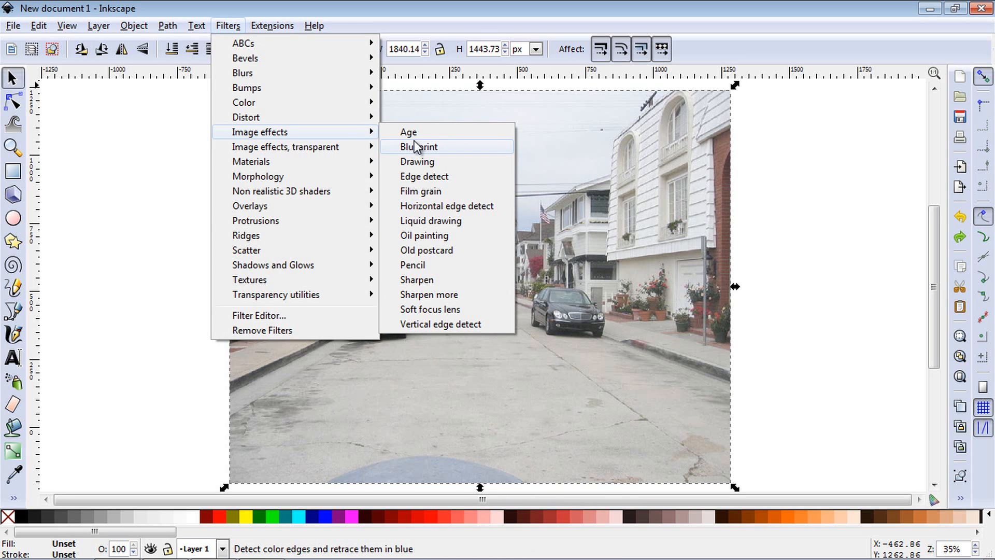
mouse_move(424, 176)
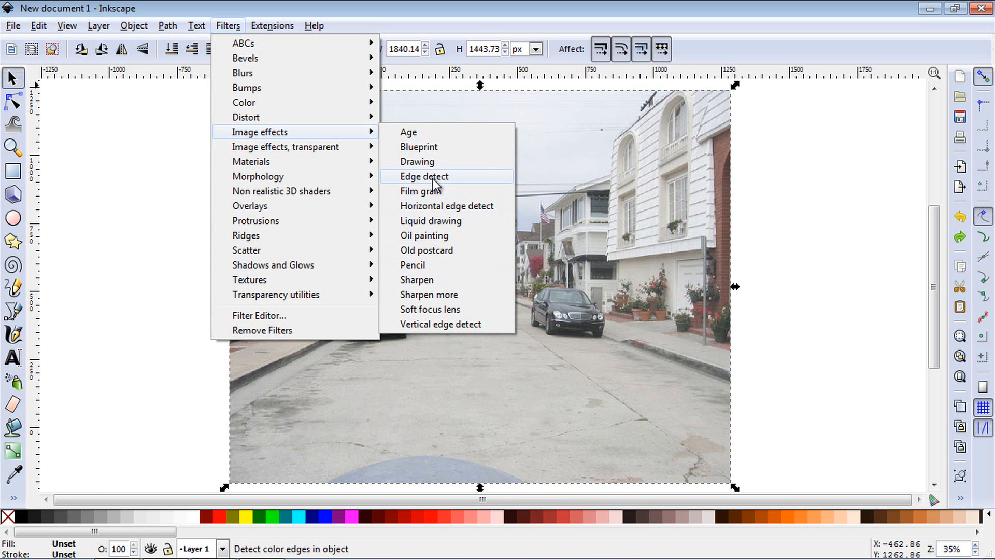
mouse_move(447, 206)
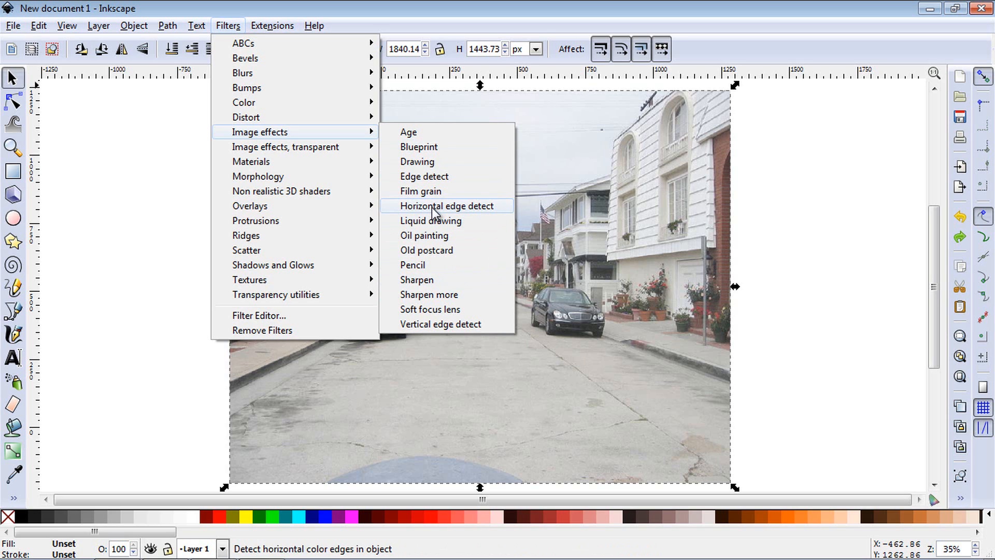
mouse_move(416, 324)
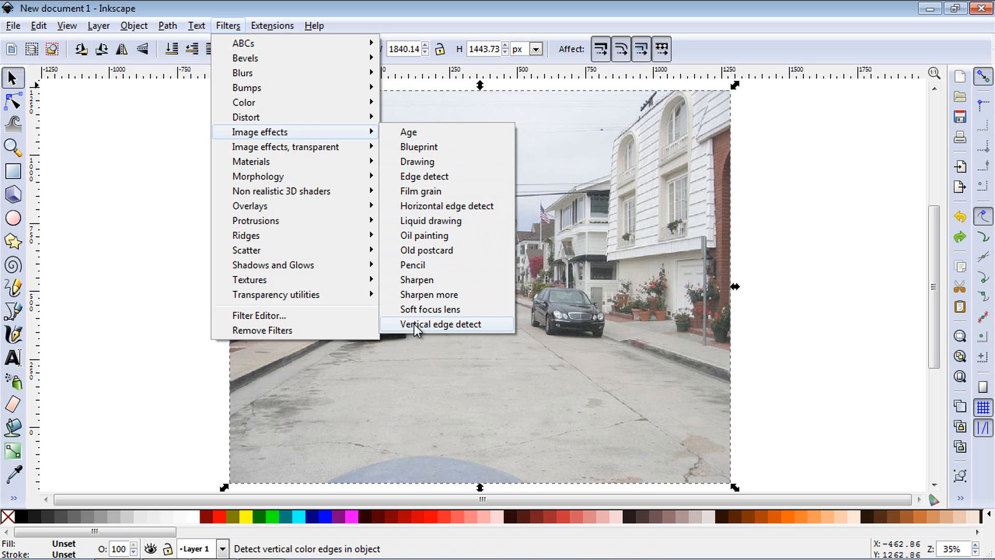
click(409, 132)
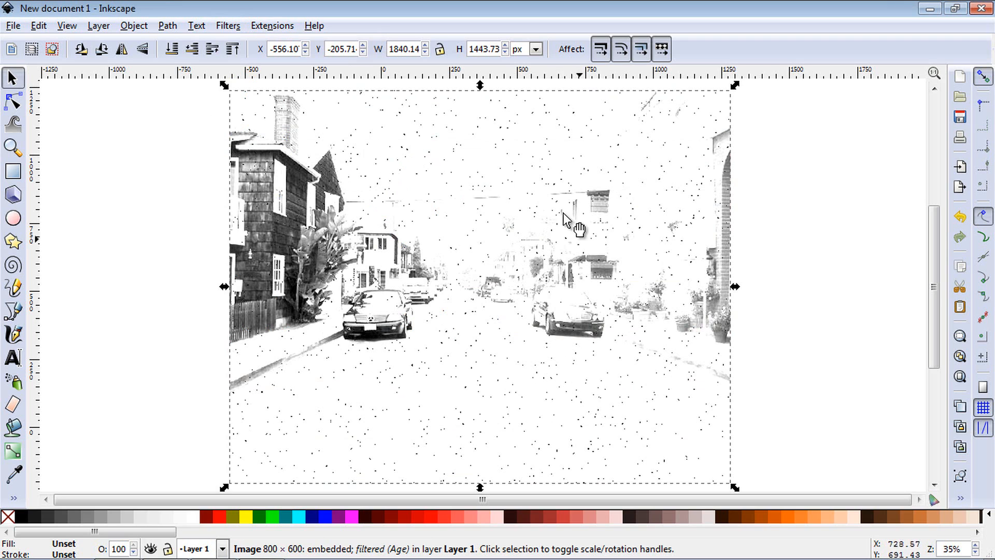
mouse_move(353, 285)
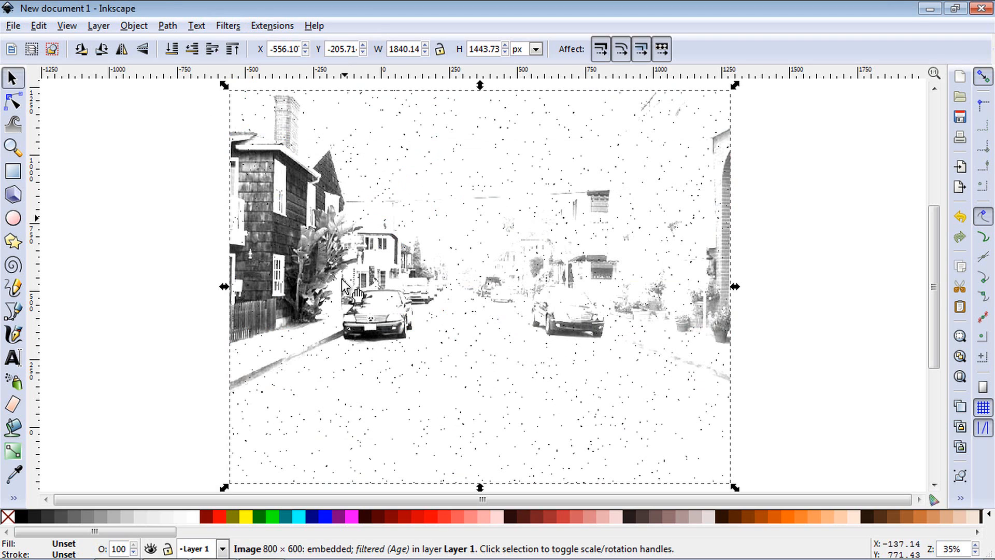
mouse_move(422, 139)
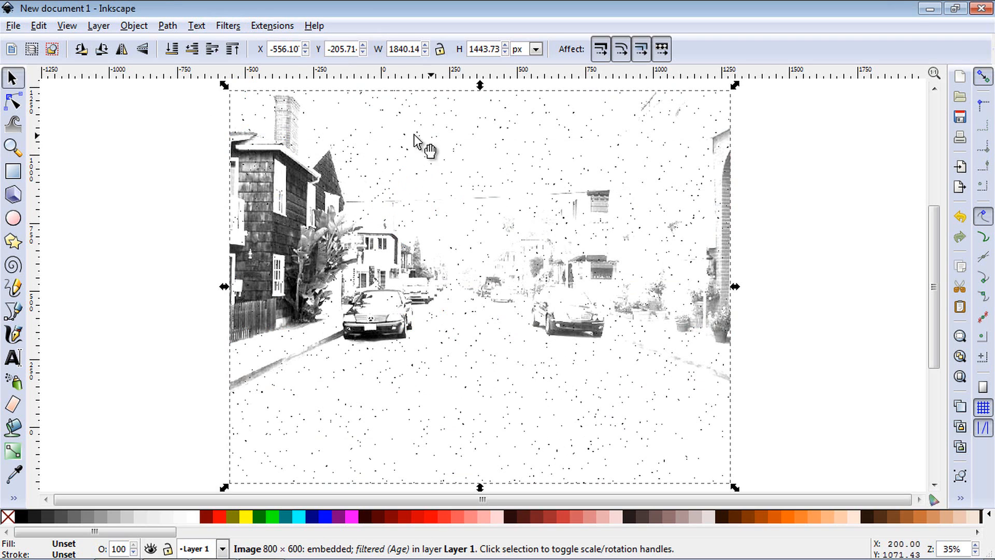
mouse_move(339, 206)
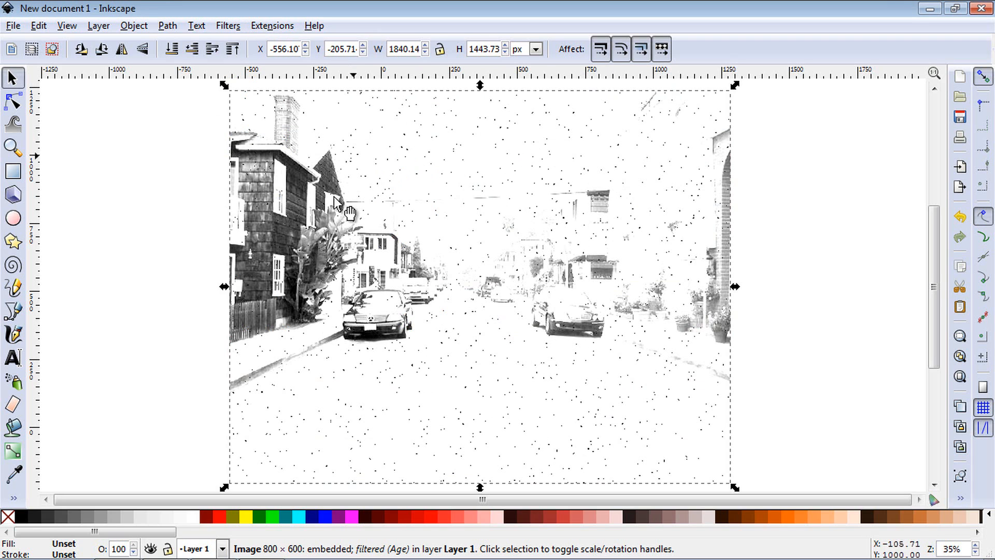
mouse_move(229, 32)
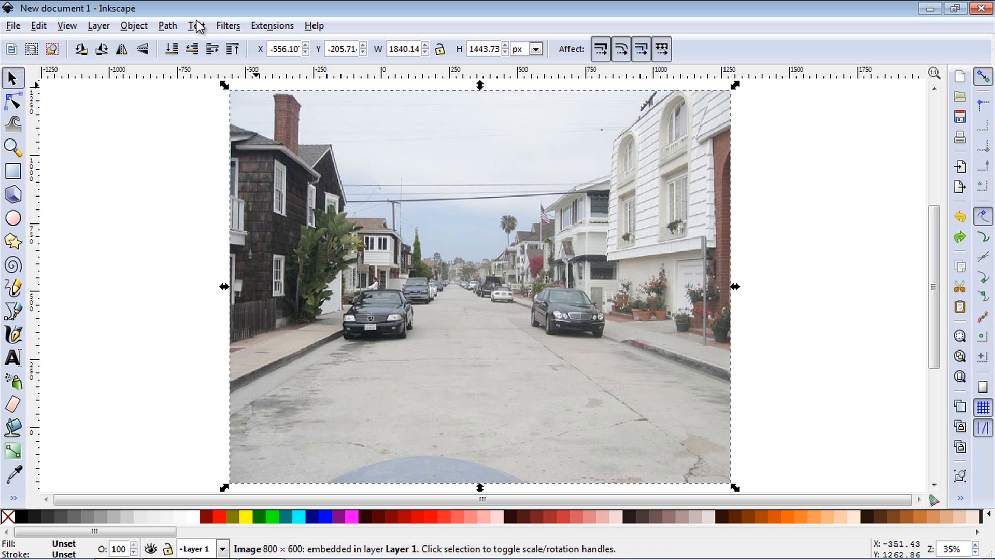
Apply the Blueprint image effect to the street photo
click(227, 26)
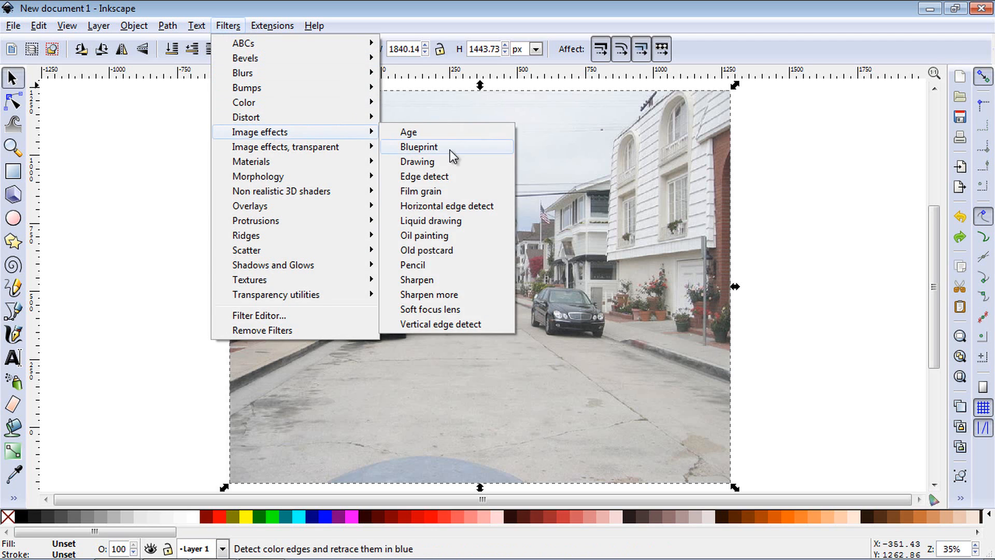
click(419, 147)
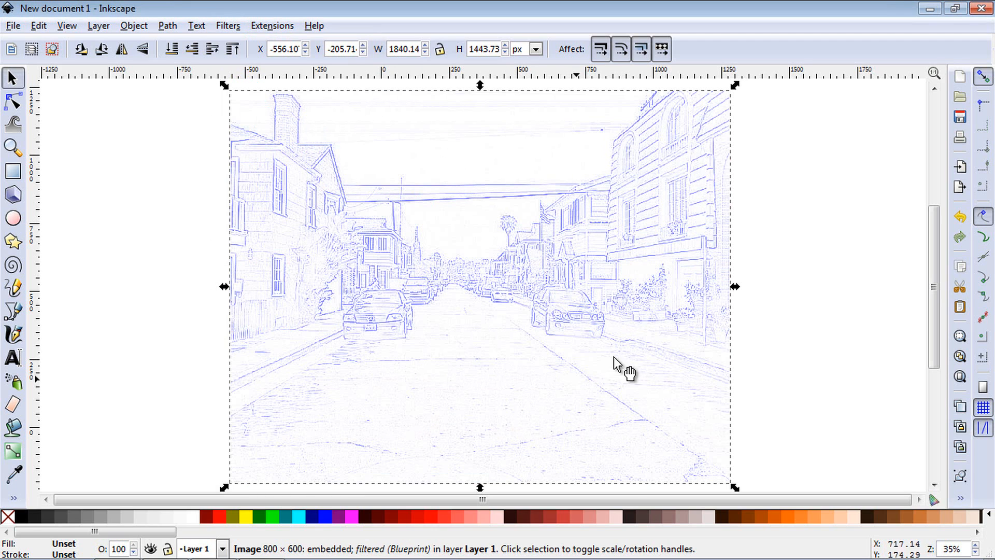
mouse_move(516, 176)
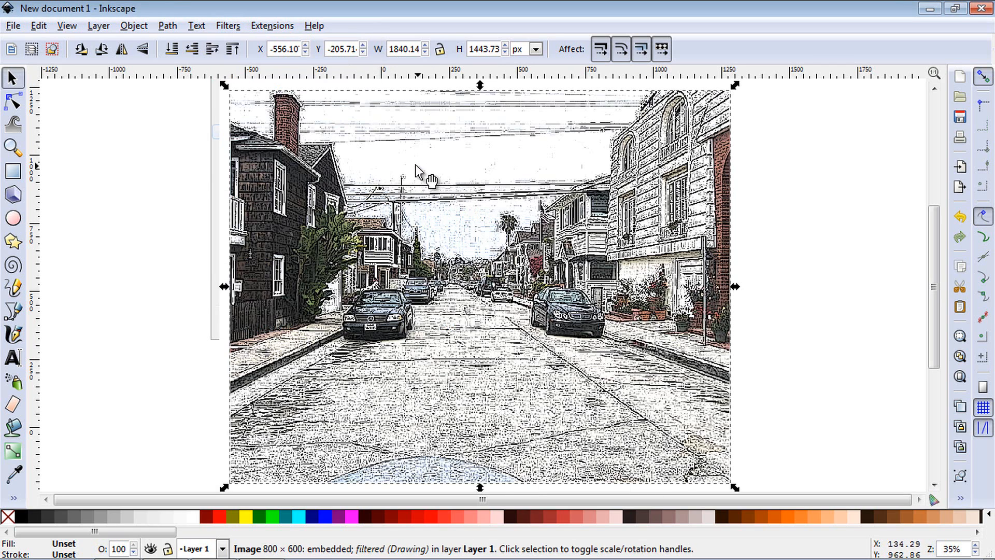
mouse_move(584, 401)
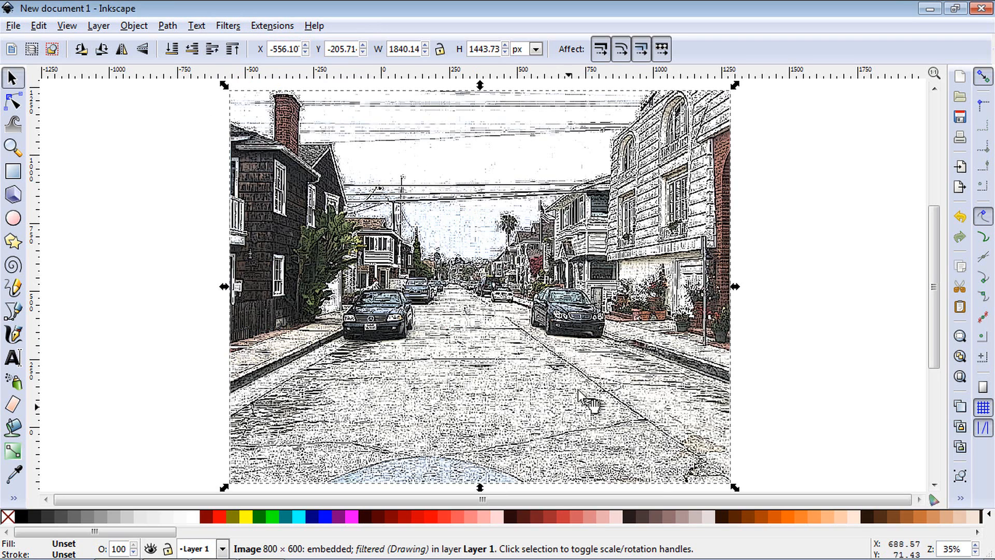
mouse_move(612, 362)
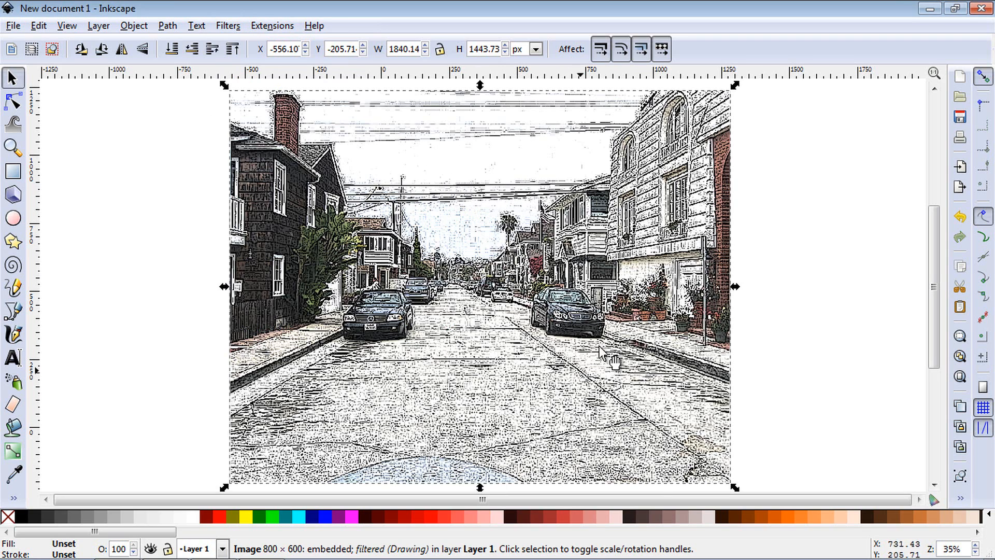
mouse_move(454, 392)
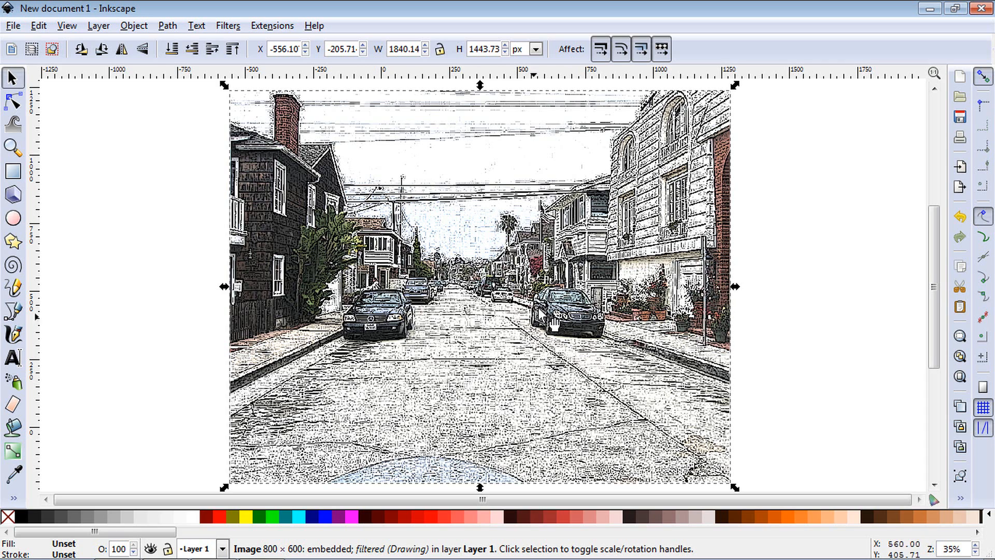
mouse_move(413, 364)
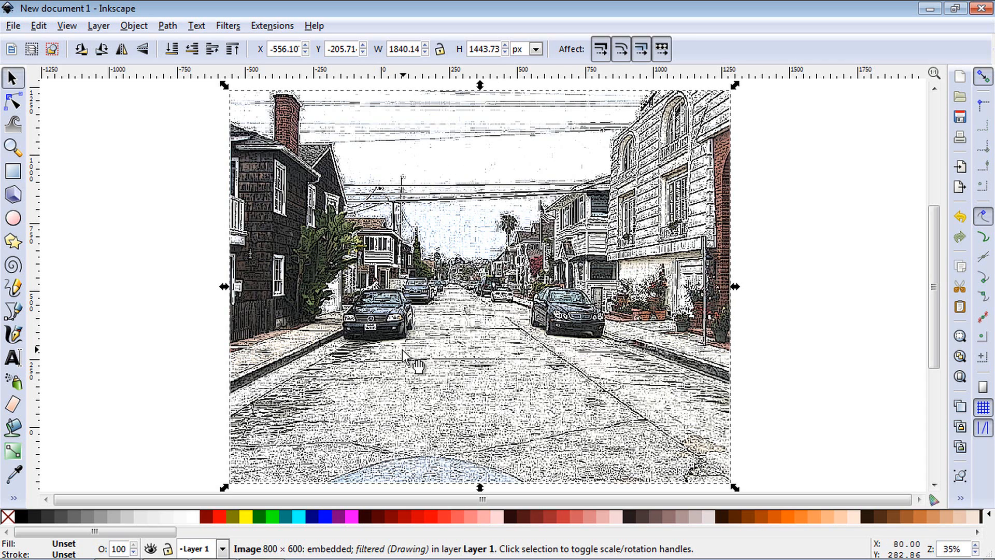
mouse_move(546, 387)
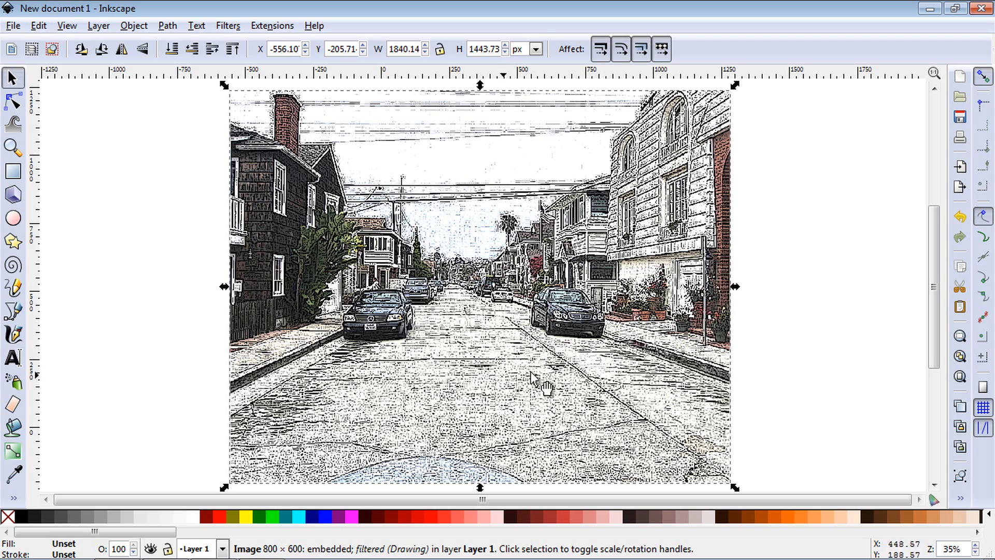
mouse_move(399, 348)
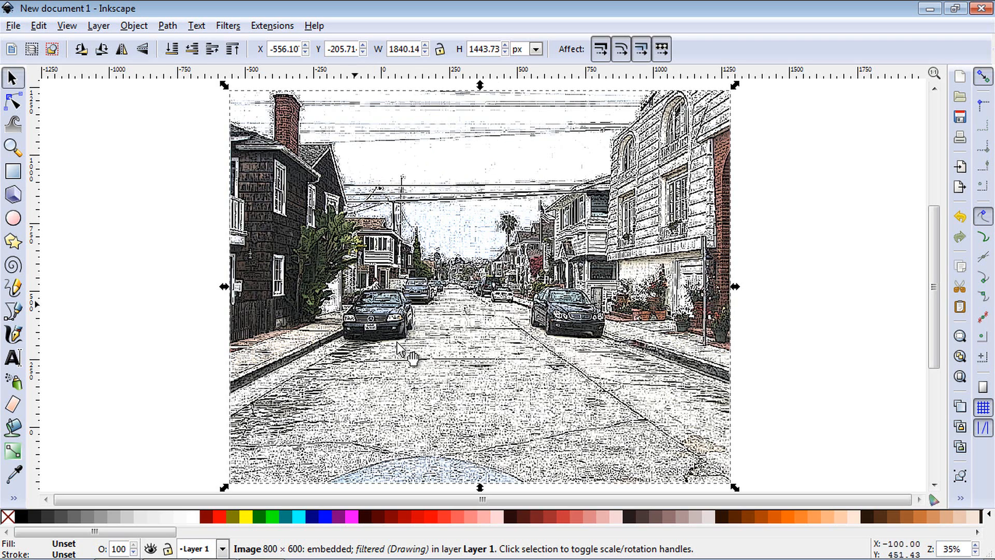
mouse_move(400, 263)
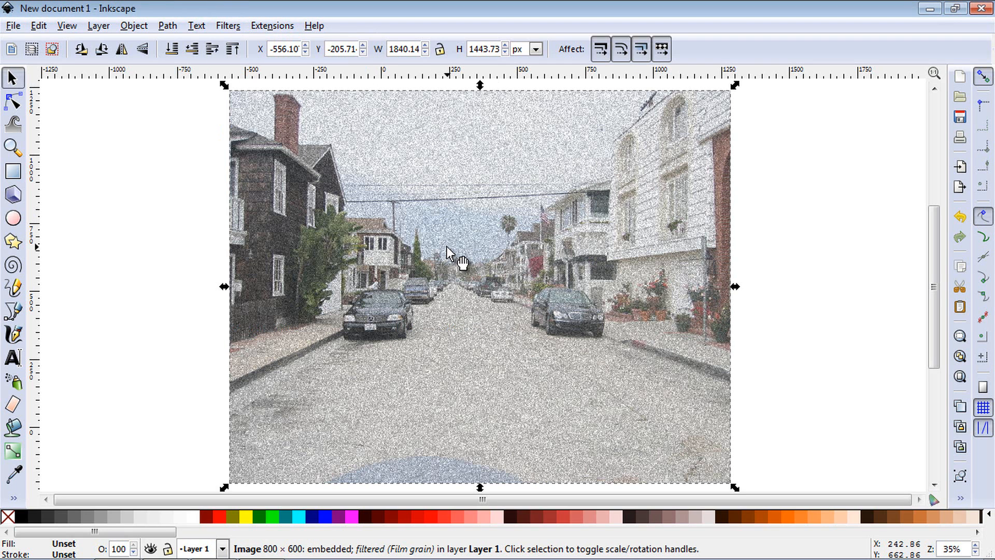
mouse_move(371, 178)
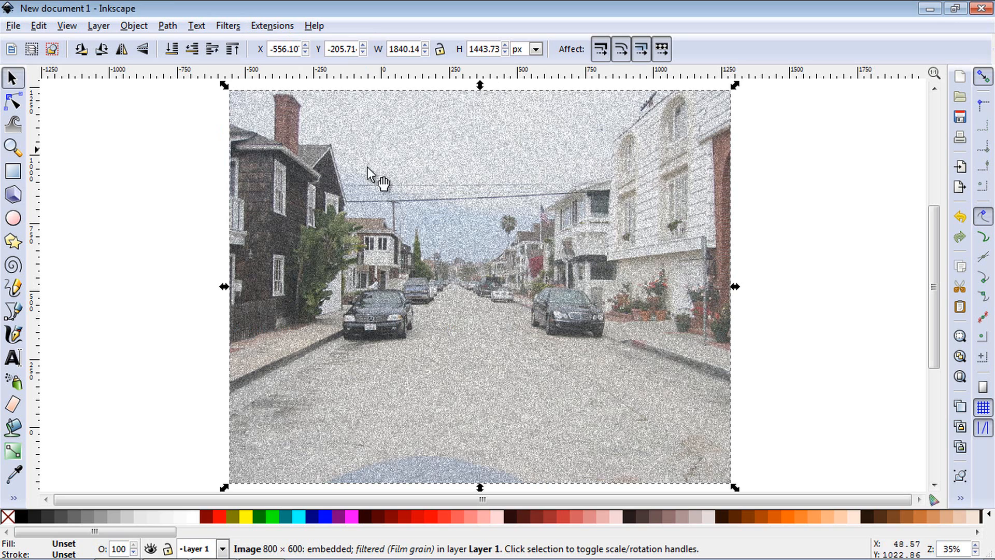
Apply the Liquid drawing image effect to the street photo
click(228, 25)
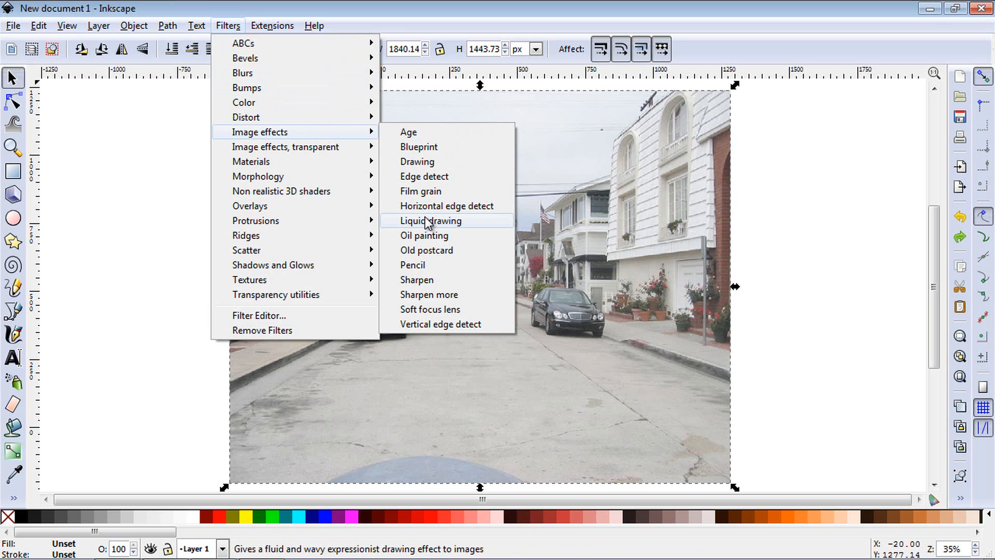
click(432, 220)
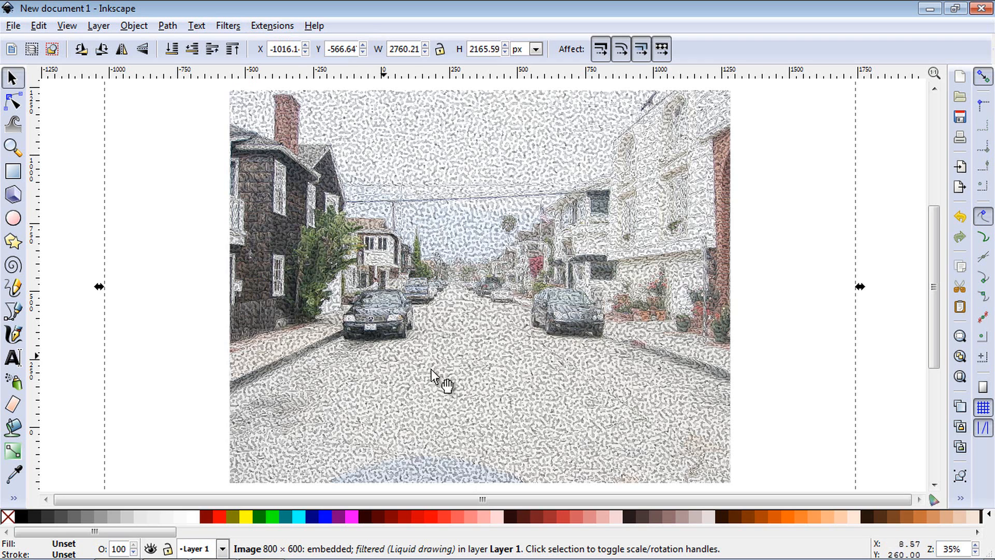
mouse_move(441, 362)
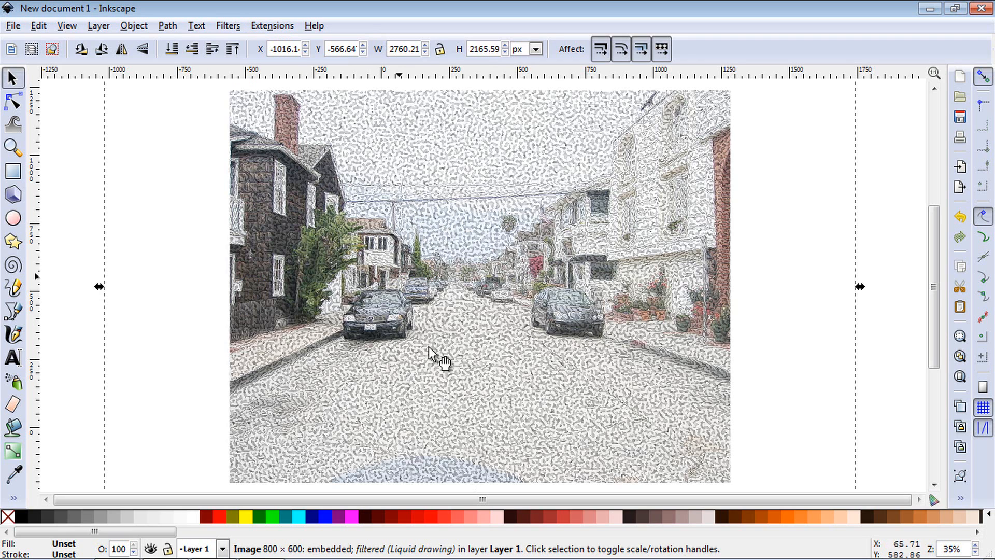
mouse_move(422, 250)
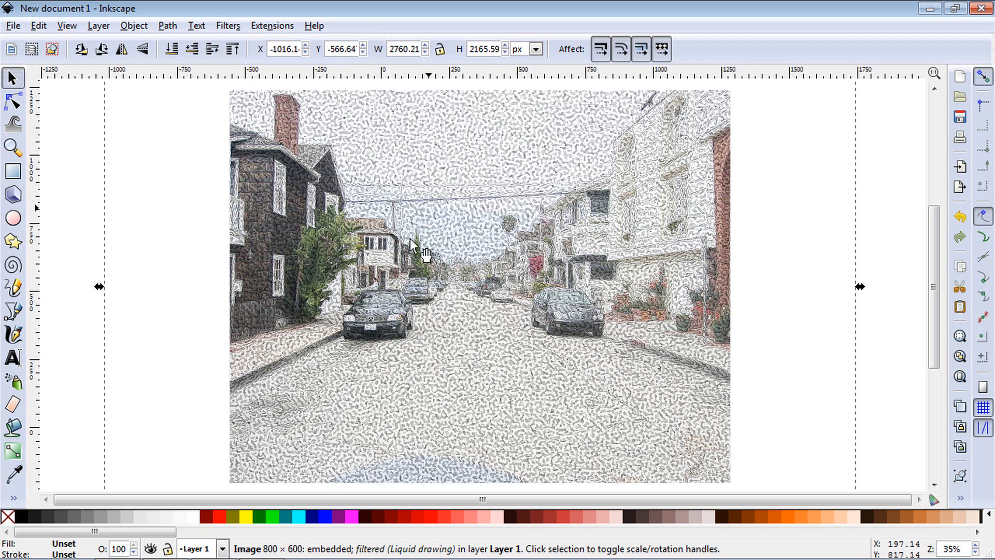
Apply the Oil painting image effect repeatedly for a strong brushed look
click(228, 26)
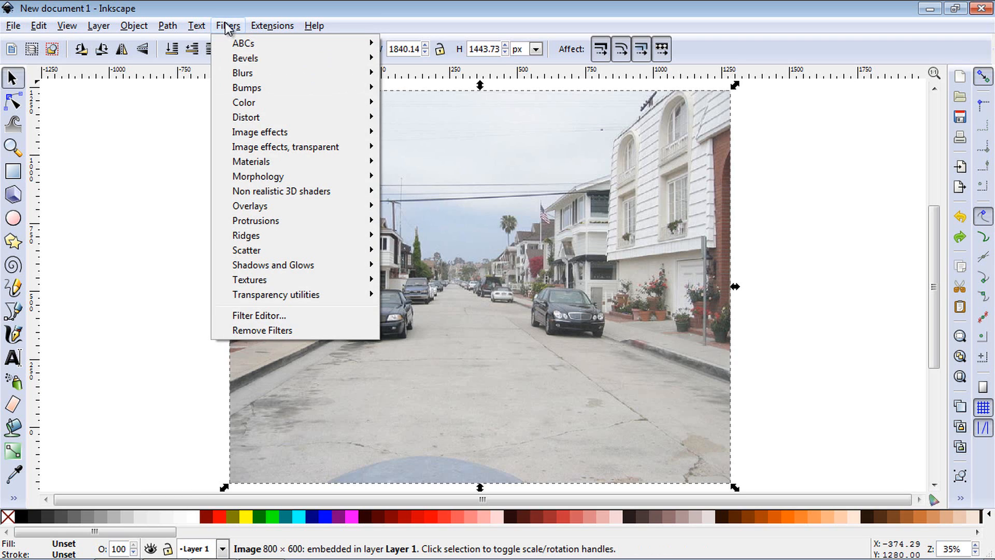
mouse_move(260, 132)
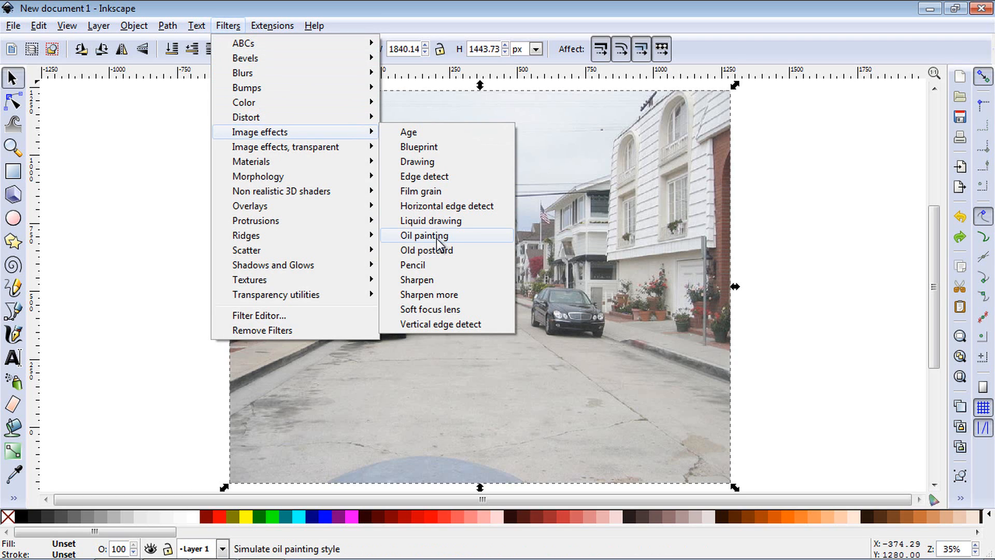
click(423, 235)
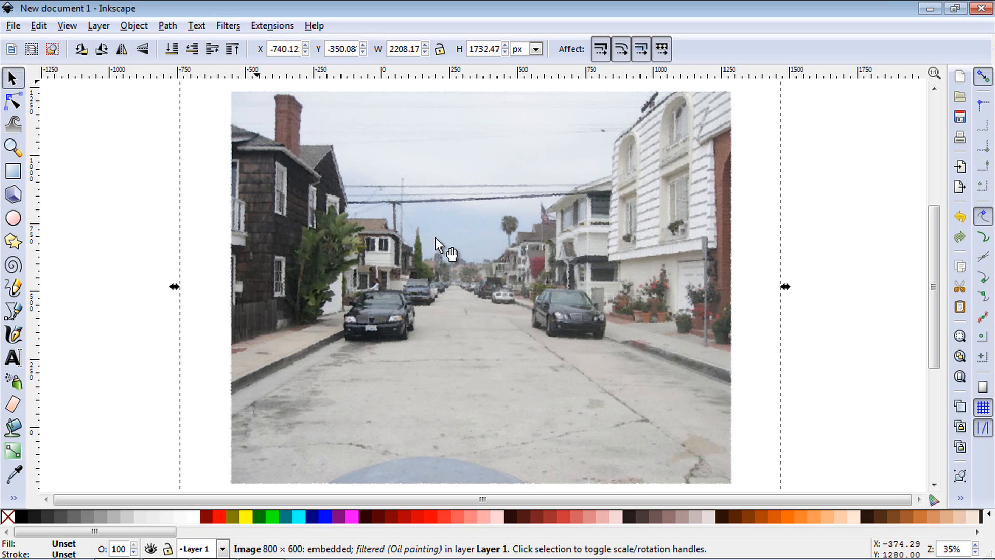
mouse_move(505, 397)
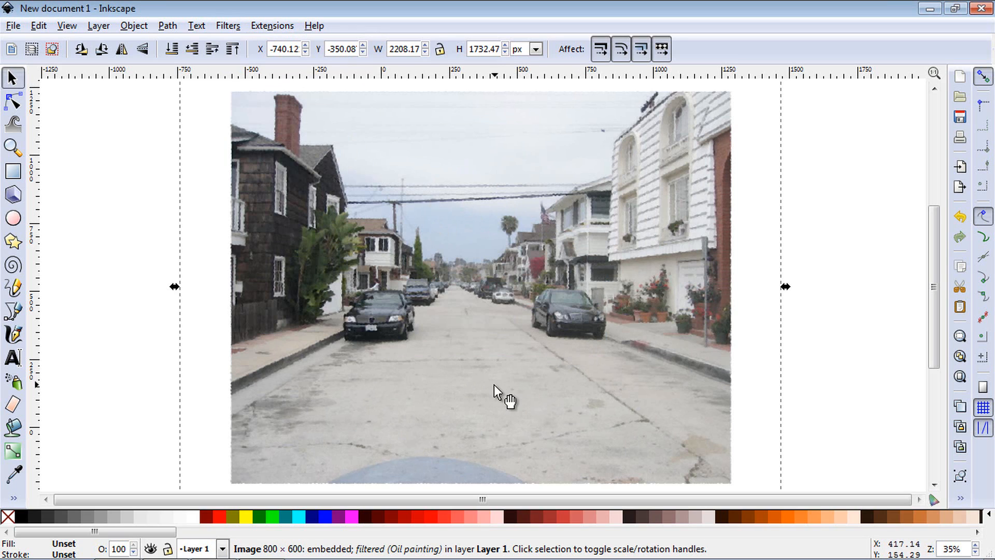
mouse_move(486, 175)
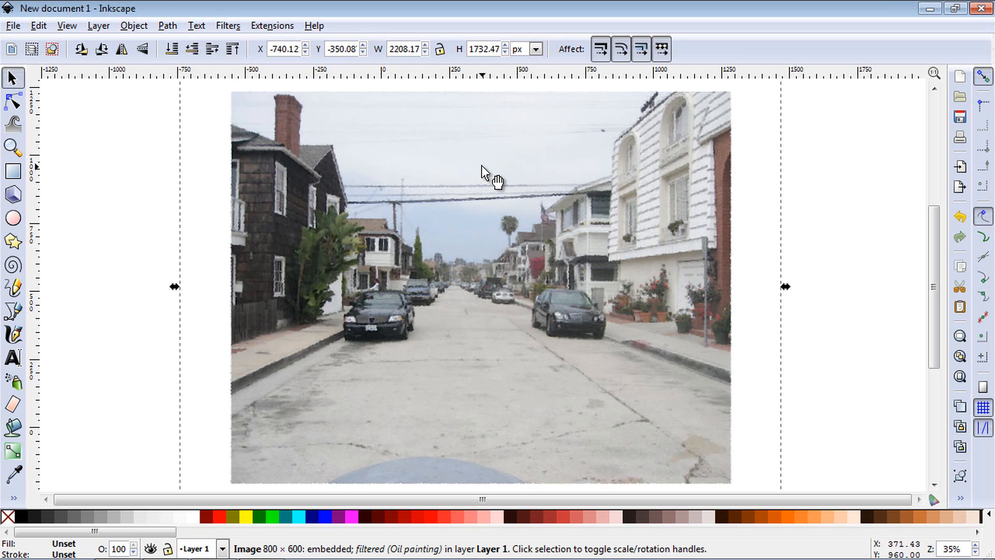
click(228, 25)
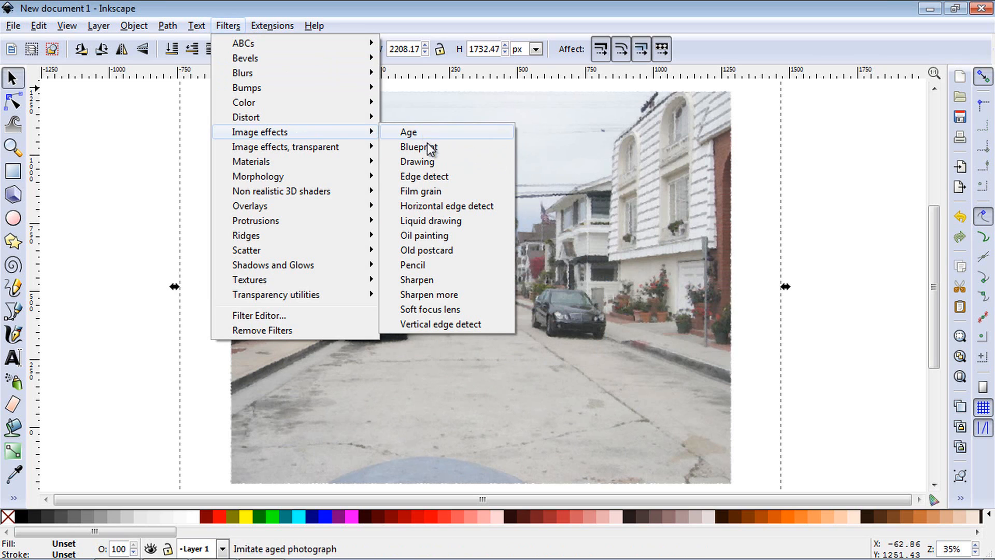
click(423, 236)
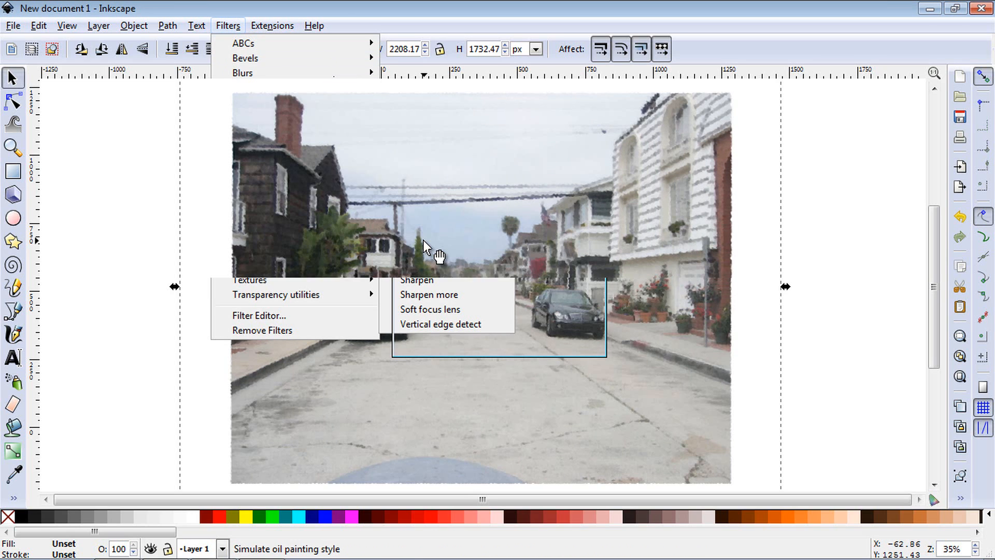
click(196, 26)
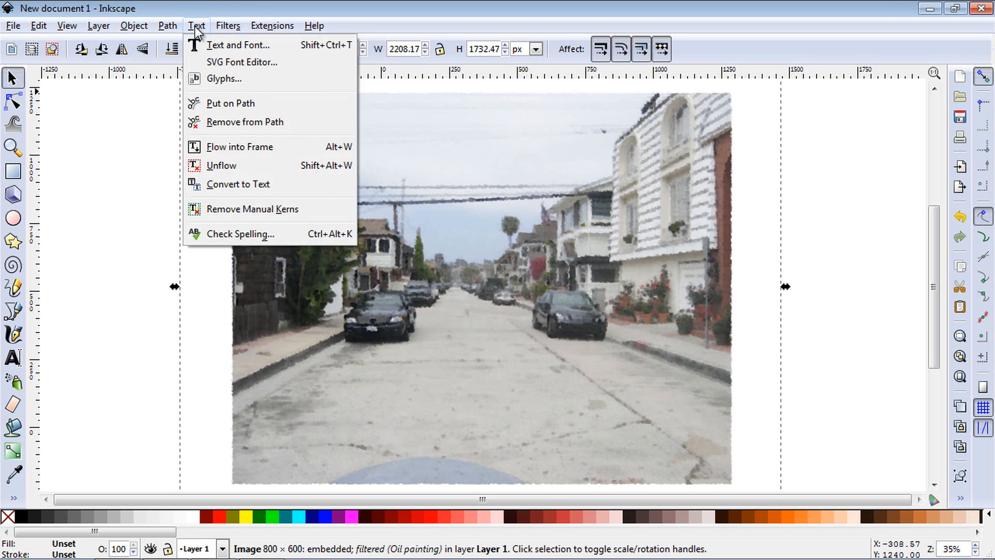
click(228, 25)
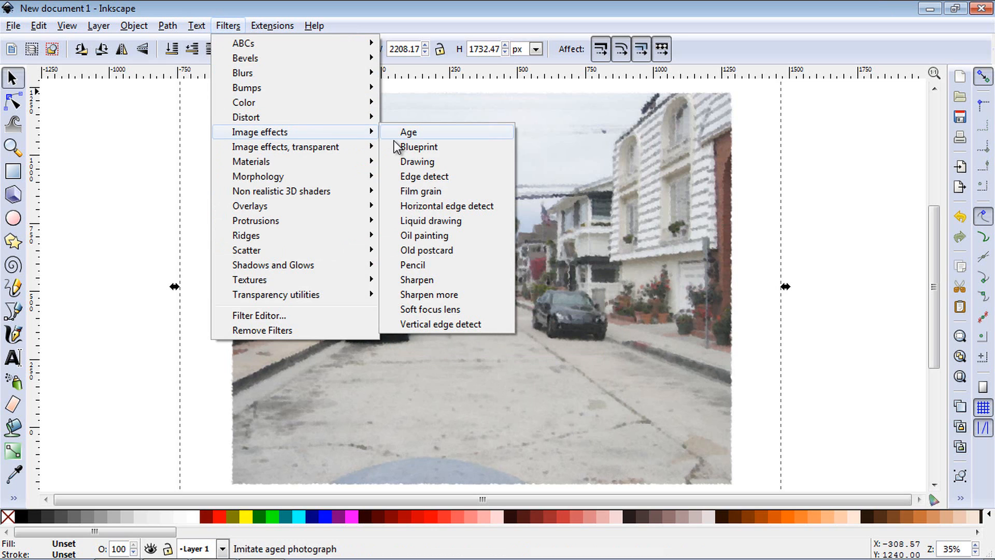
click(426, 250)
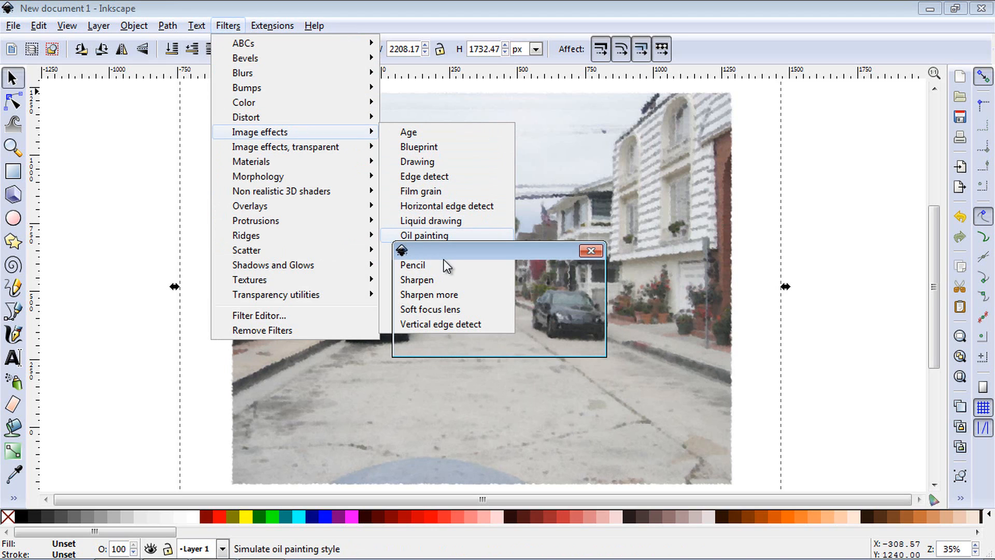
click(424, 235)
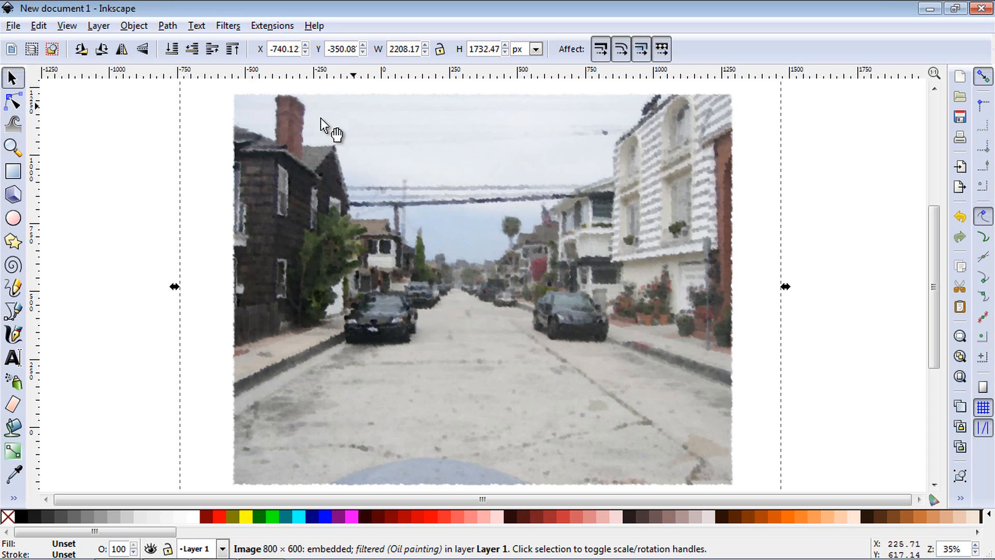
mouse_move(559, 248)
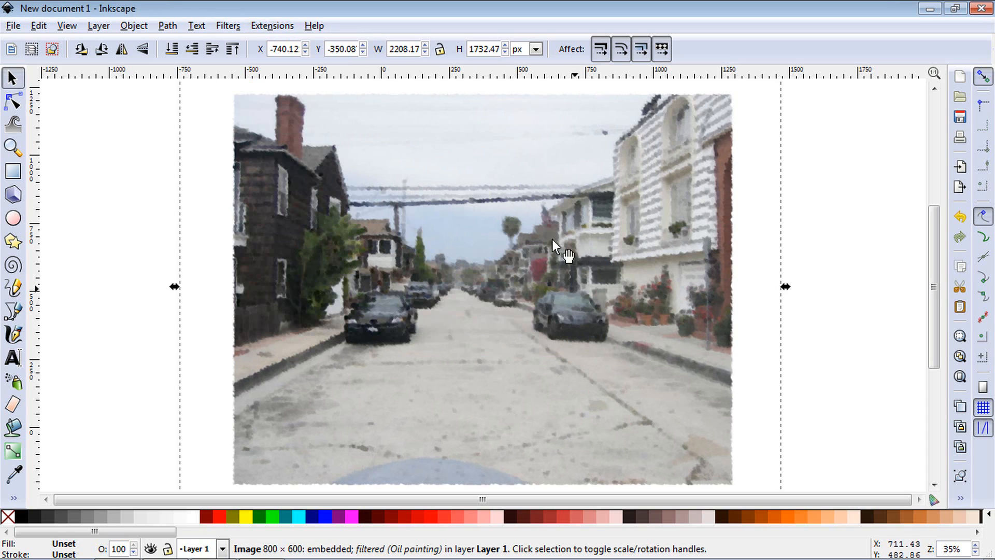
mouse_move(482, 317)
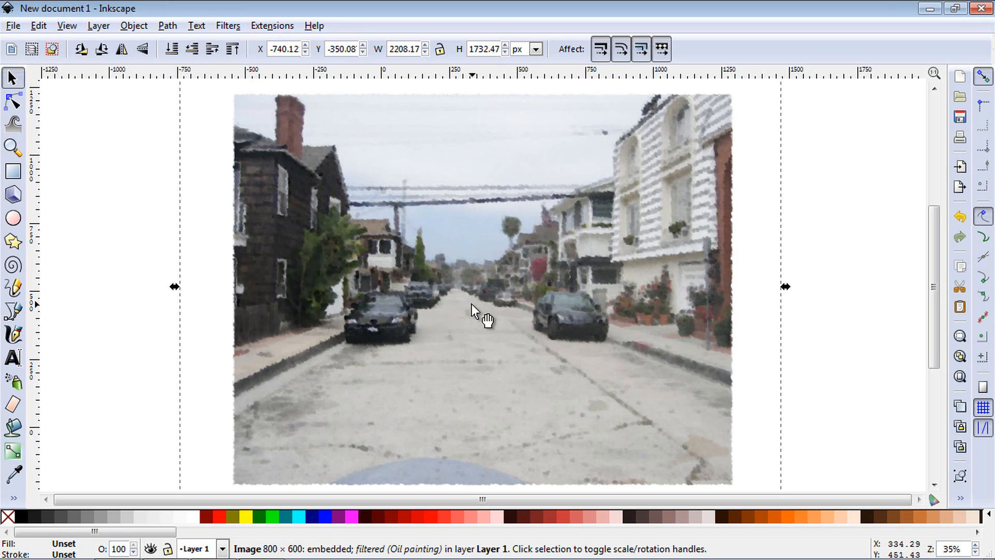
mouse_move(467, 233)
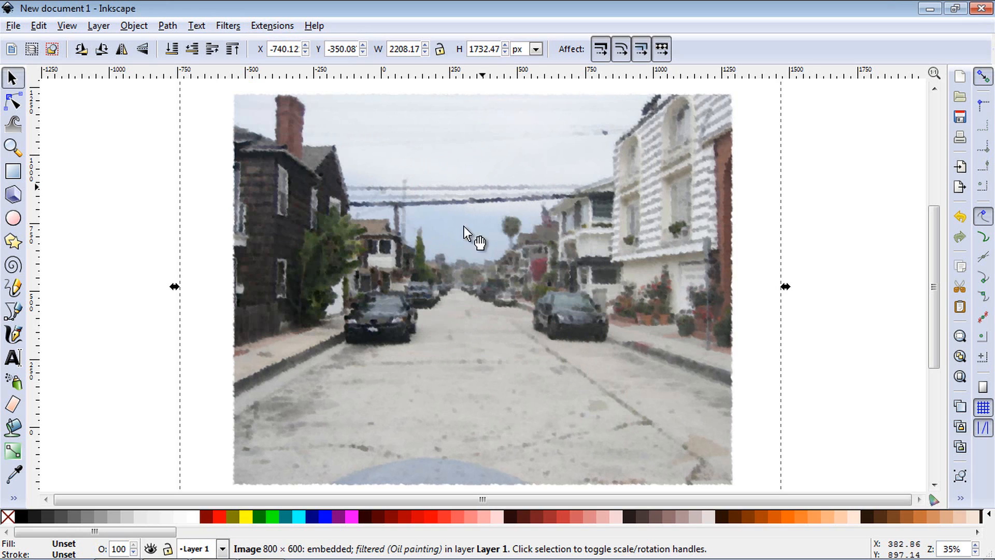
mouse_move(559, 371)
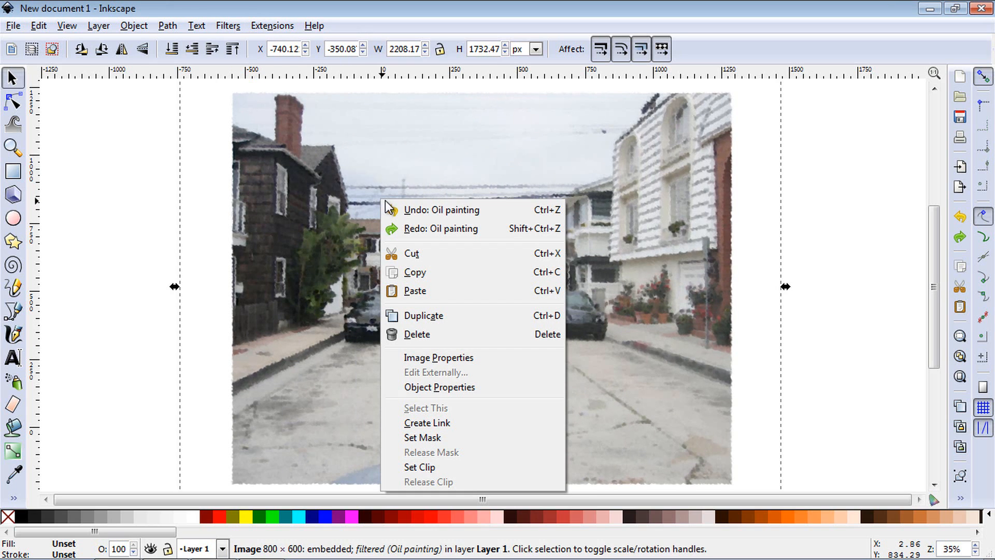
Undo the Oil painting effect from the photo's context menu
click(441, 210)
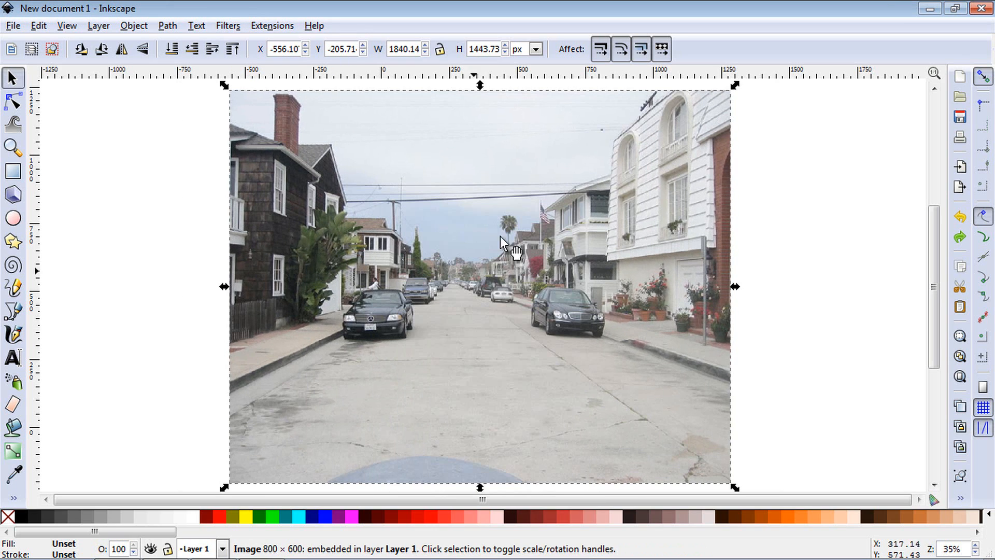
Apply the Old postcard image effect twice for stronger printed-style edges
click(228, 26)
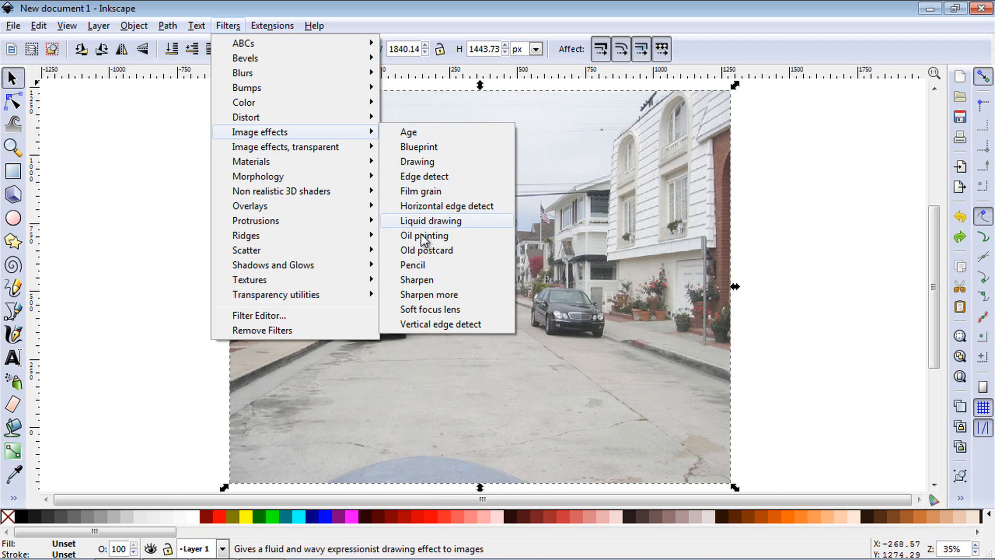
click(427, 250)
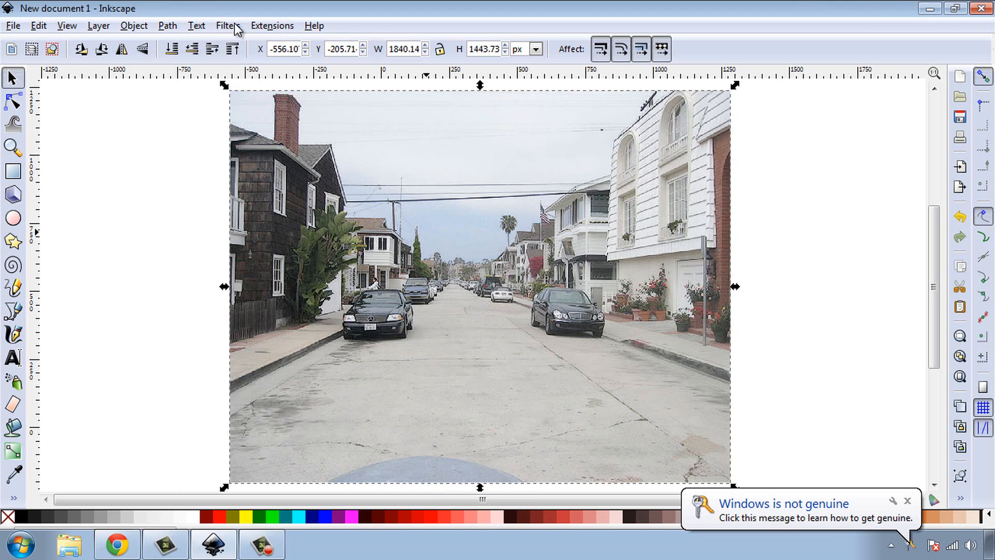
click(227, 25)
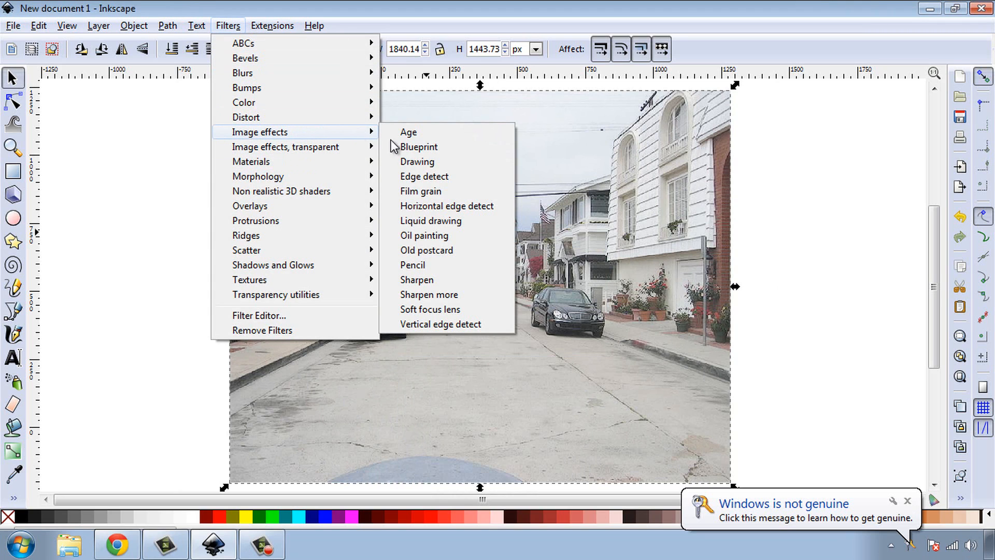
mouse_move(427, 250)
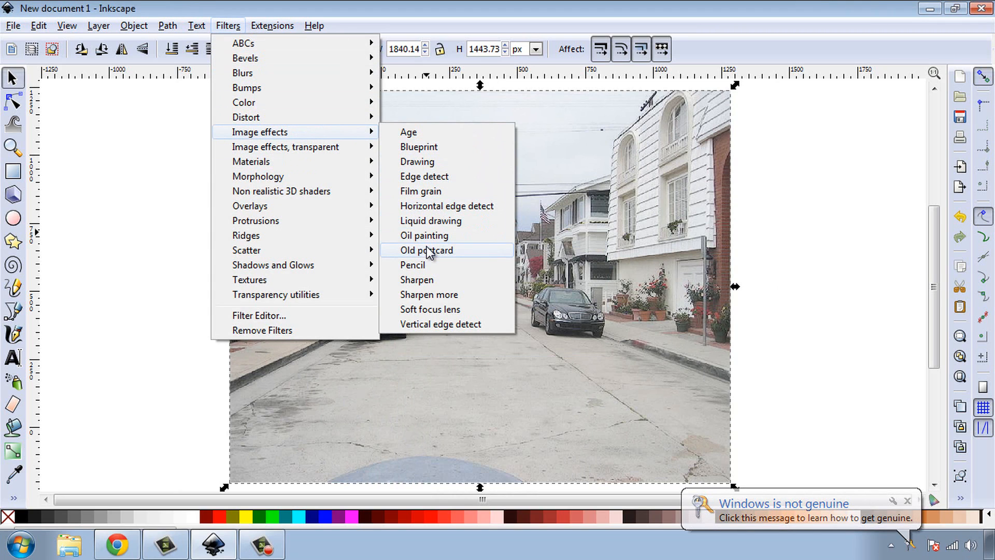
click(418, 161)
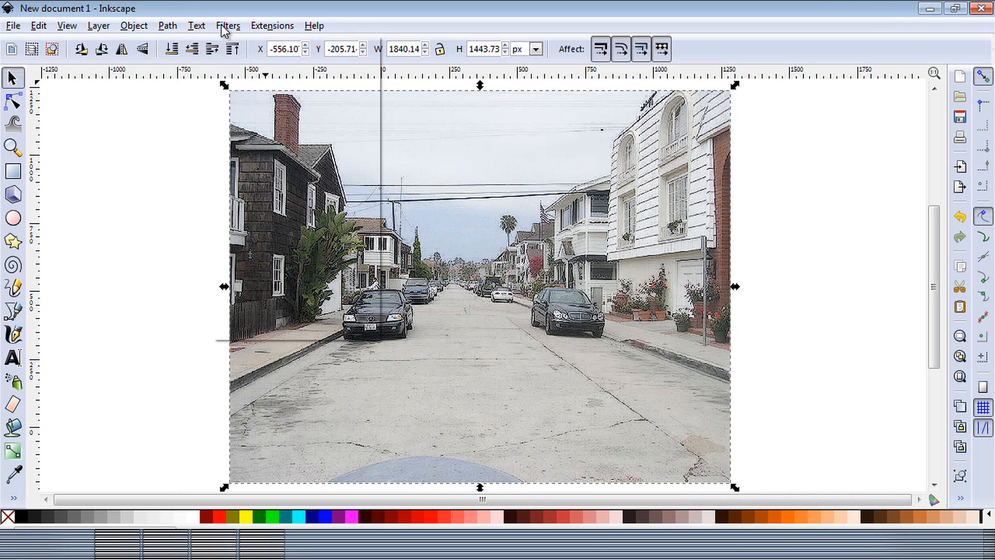
click(227, 25)
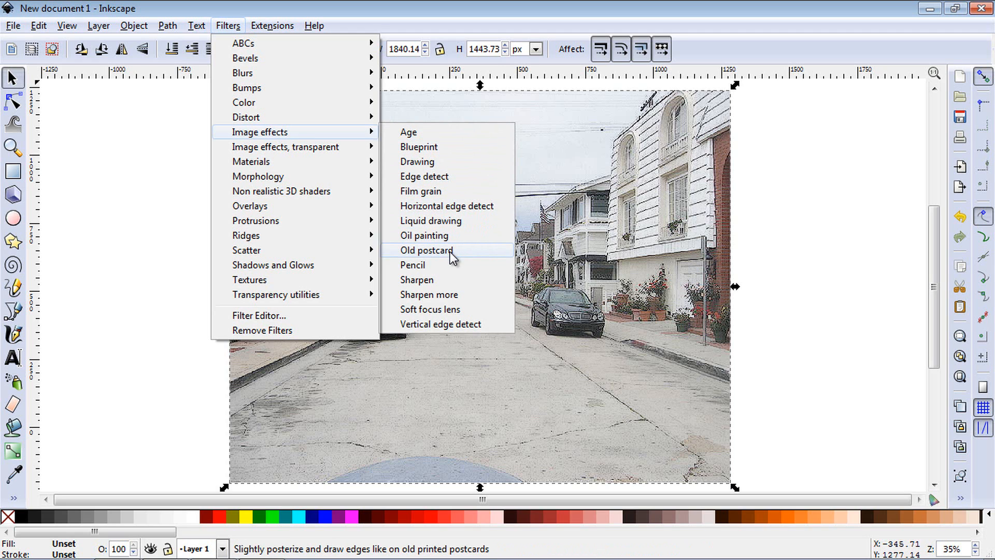
click(427, 250)
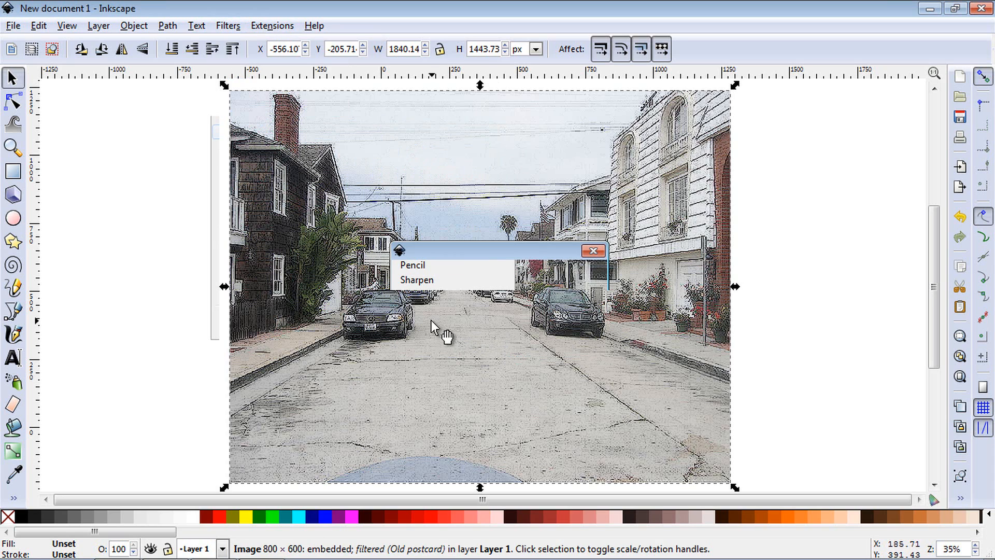
click(591, 250)
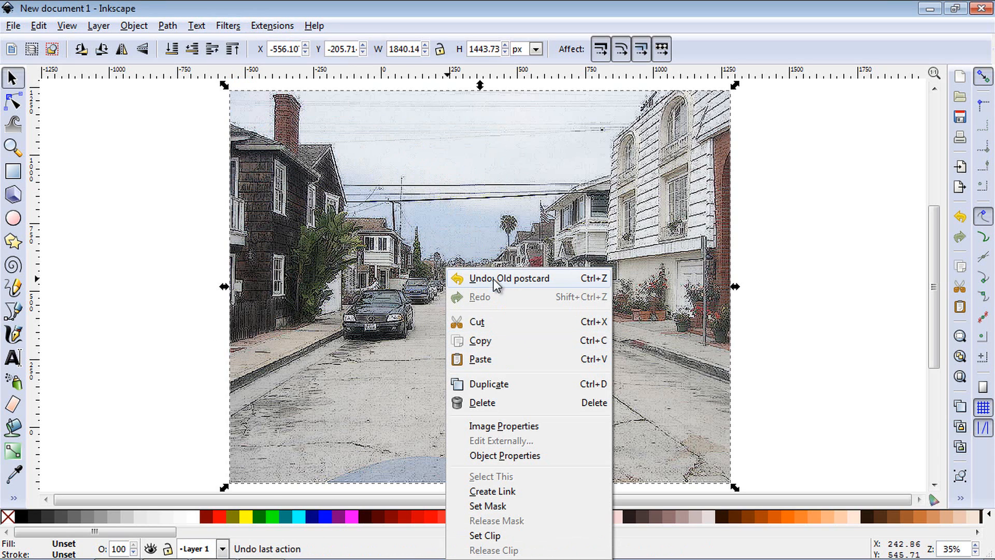
Undo the Old postcard and Pencil effects, leaving the photo unfiltered
click(509, 278)
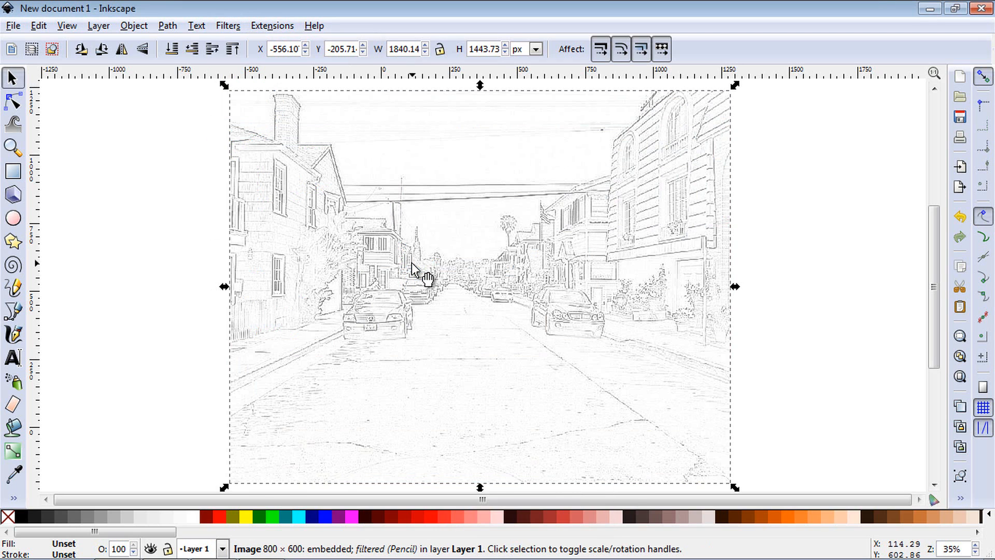
mouse_move(511, 438)
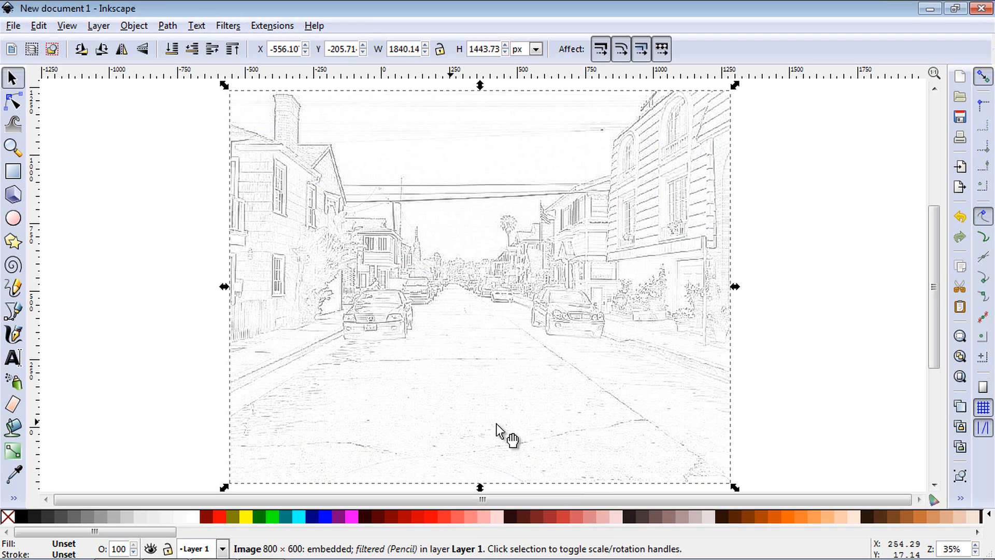
right_click(500, 431)
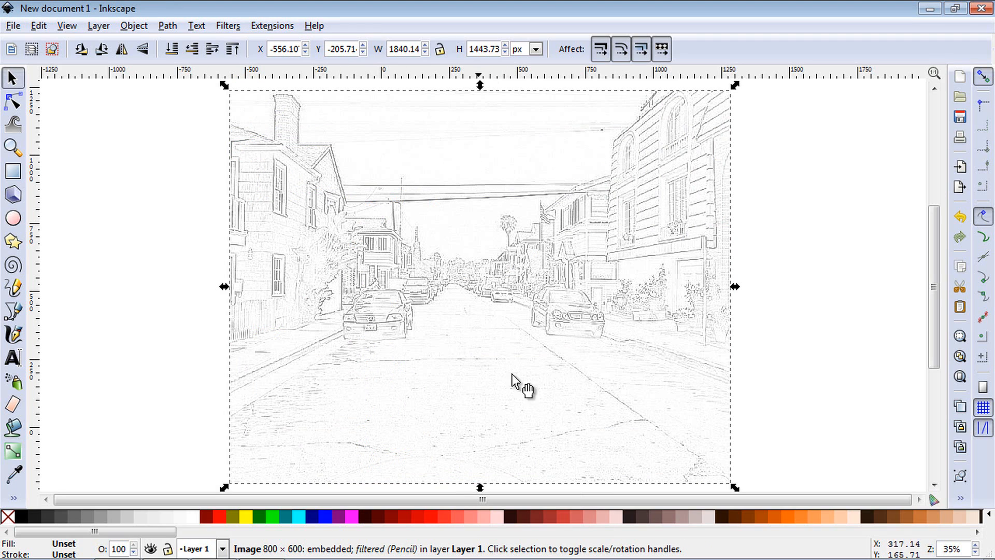
right_click(520, 381)
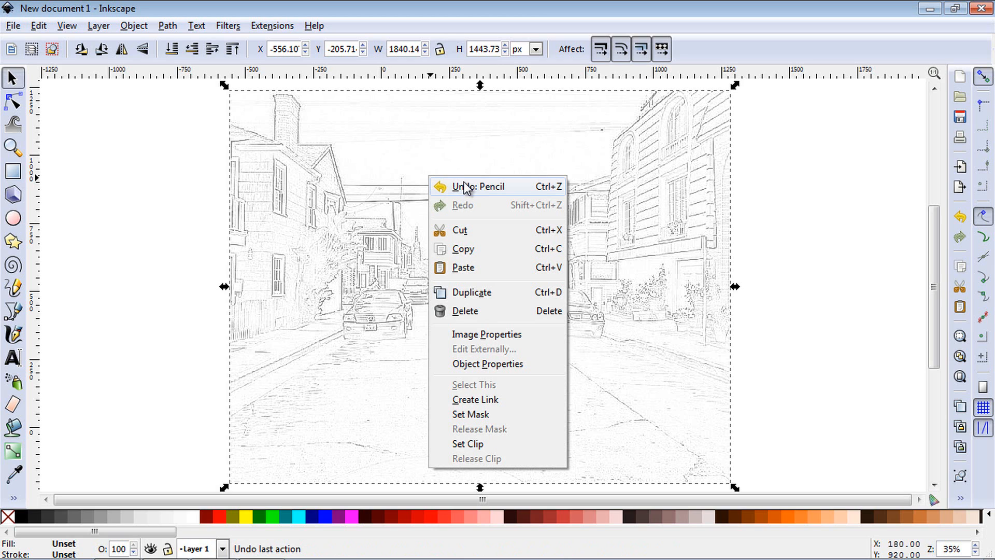
click(228, 25)
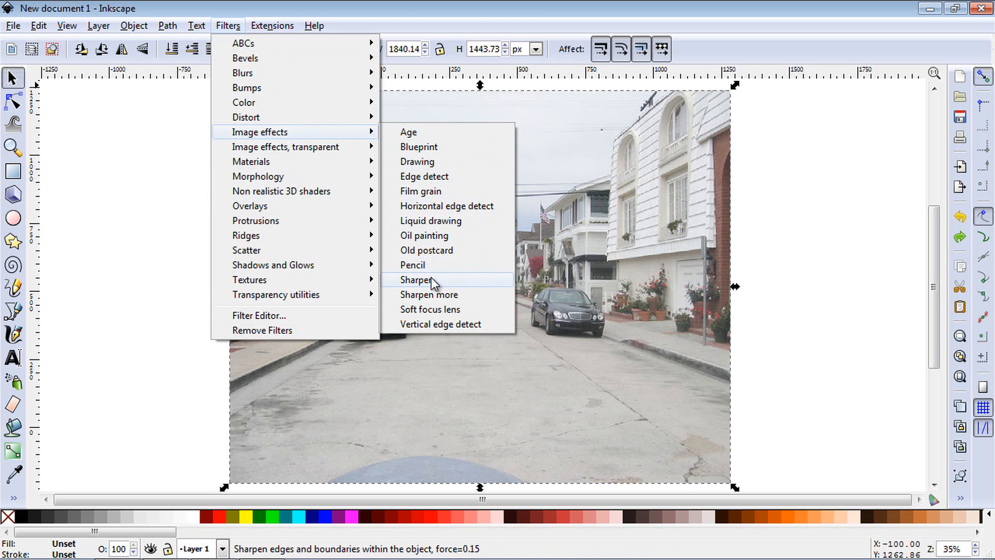
Apply the Sharpen image effect to the street photo
click(415, 279)
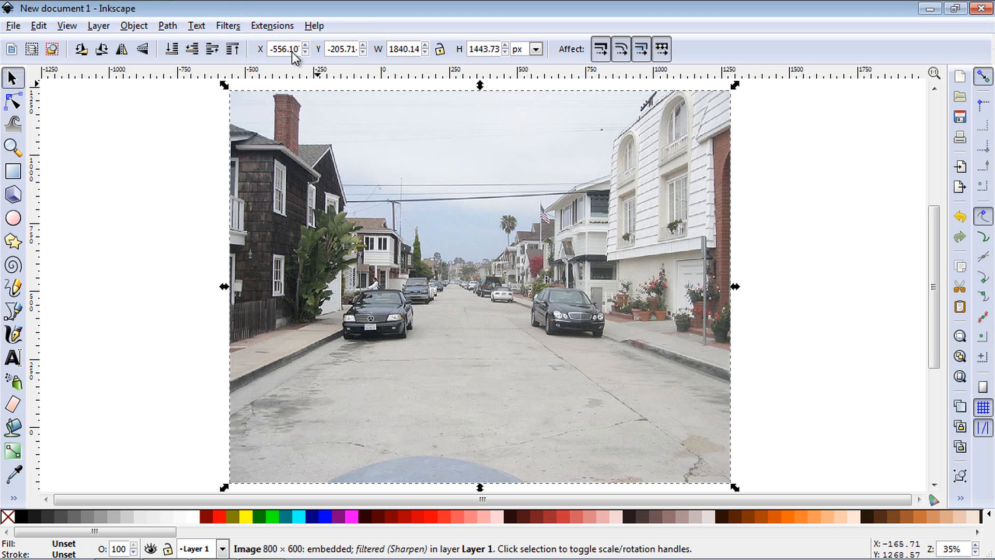
mouse_move(317, 171)
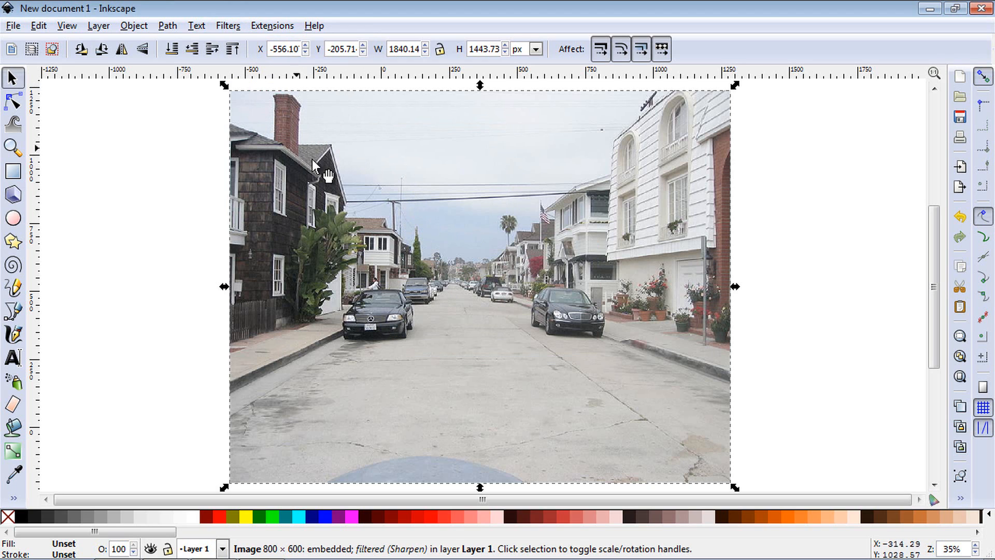
click(227, 25)
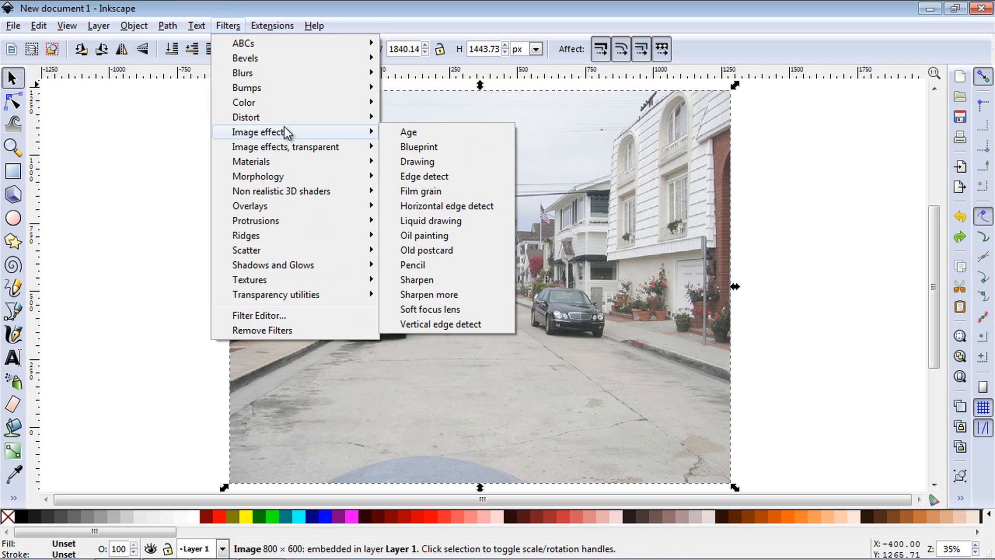
mouse_move(418, 280)
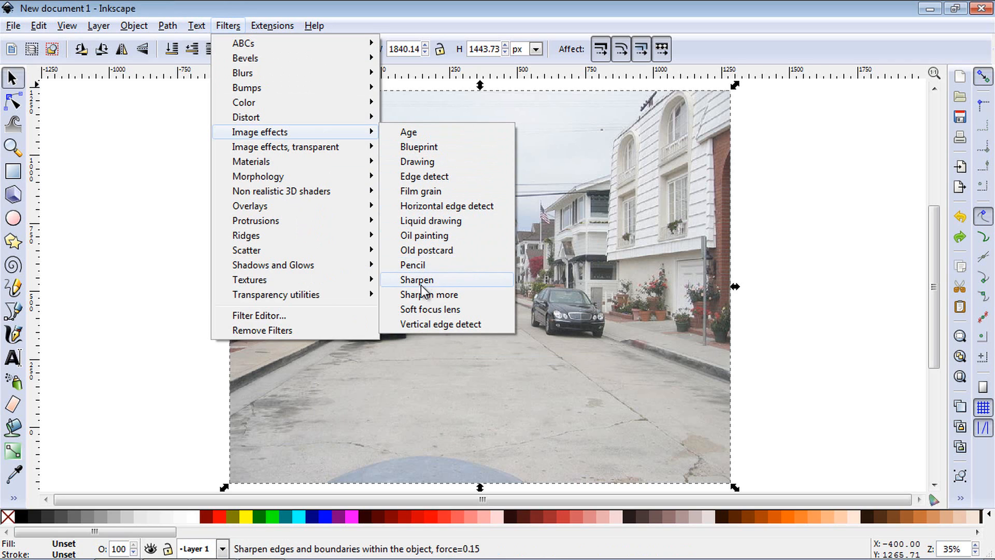
mouse_move(421, 311)
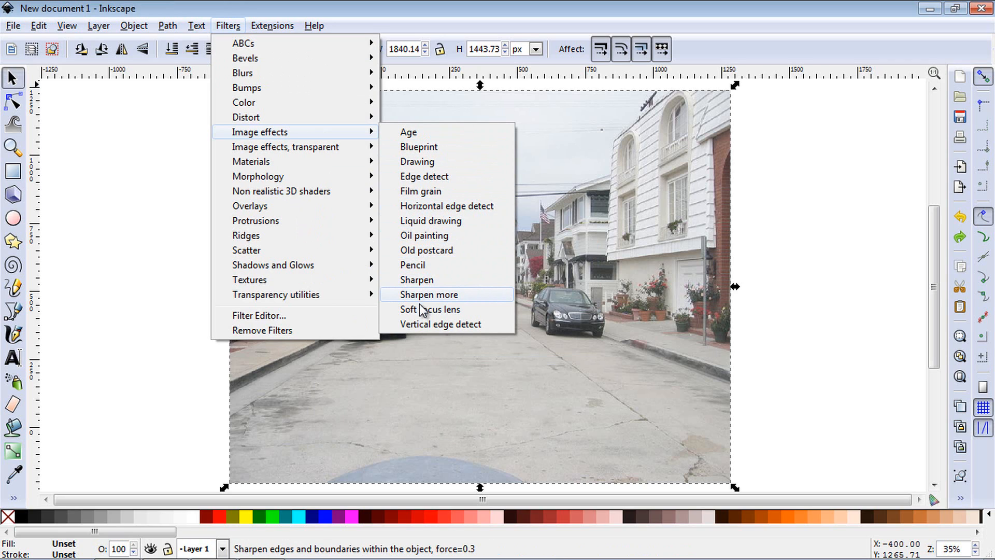
Apply the Soft focus lens effect twice for a washed-out glow
click(430, 309)
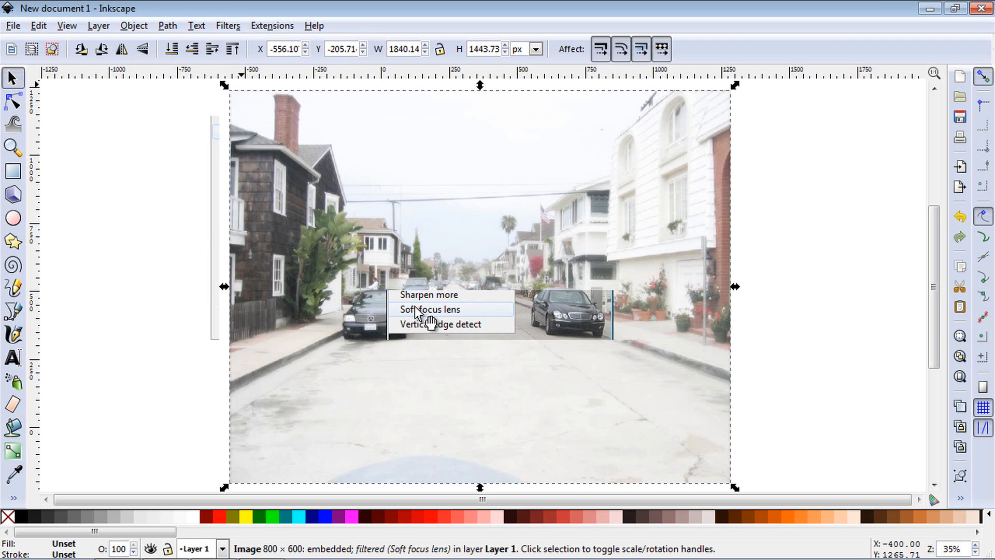
click(429, 310)
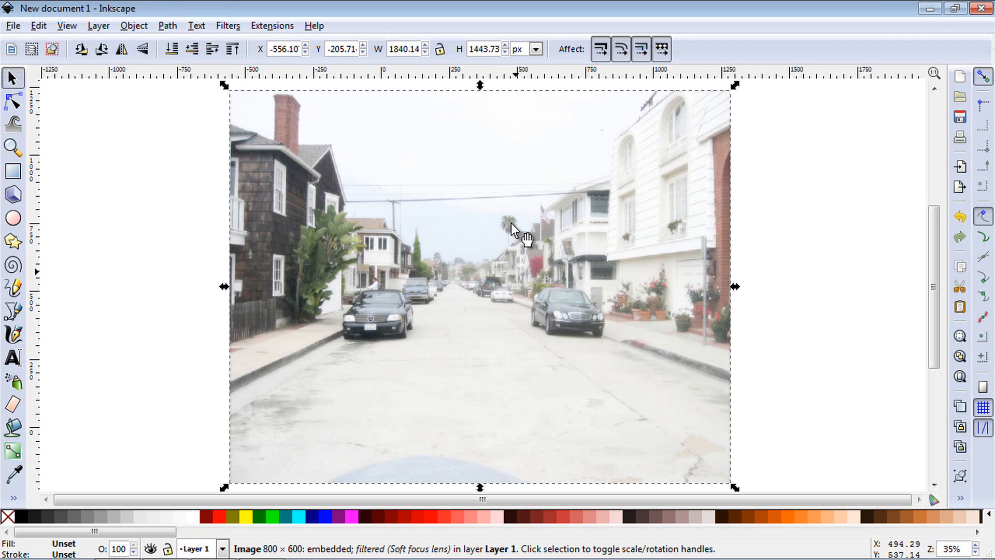
mouse_move(347, 288)
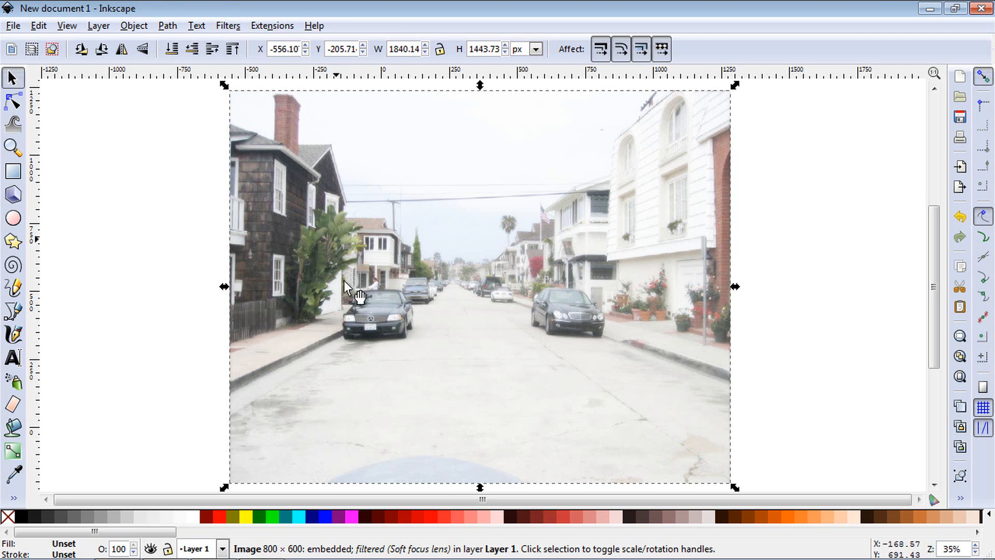
mouse_move(584, 267)
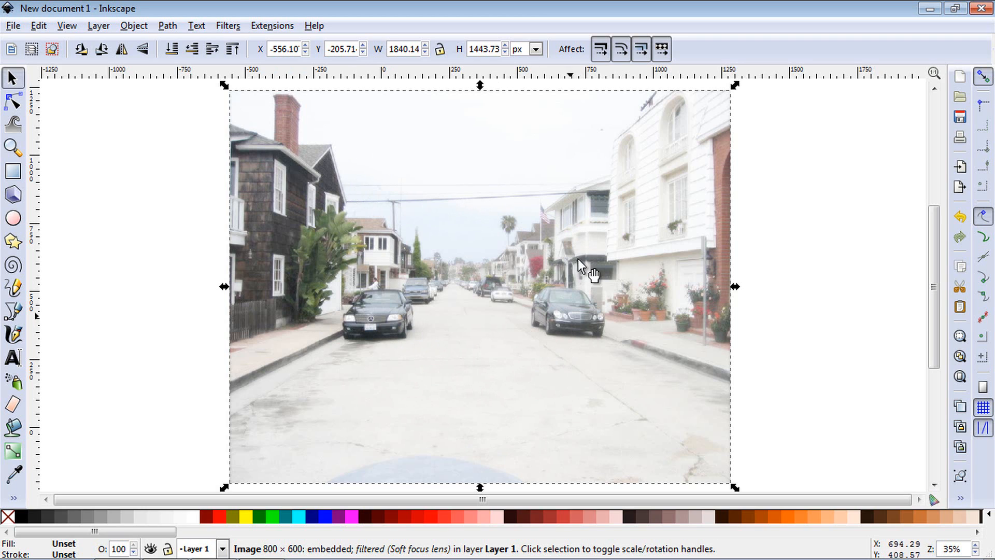
click(227, 25)
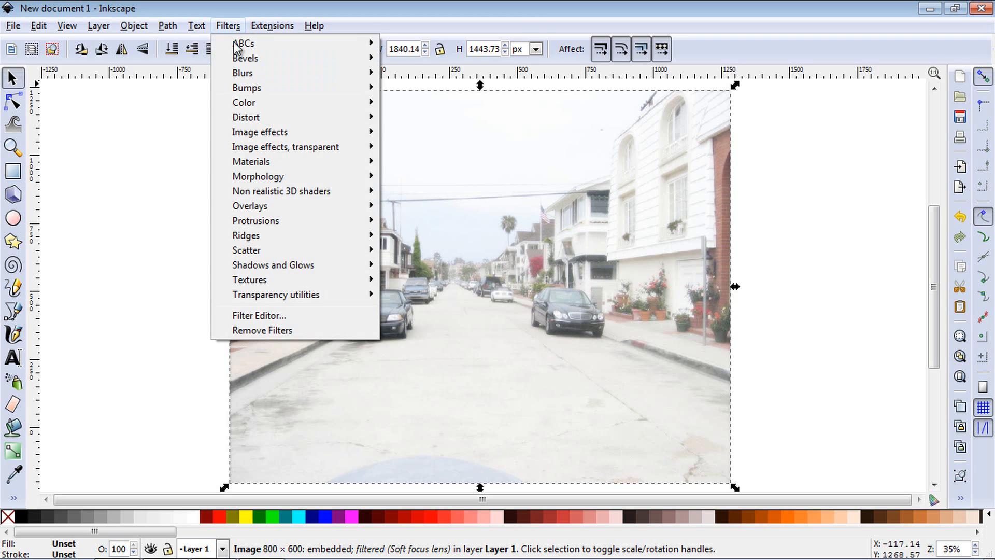
mouse_move(260, 132)
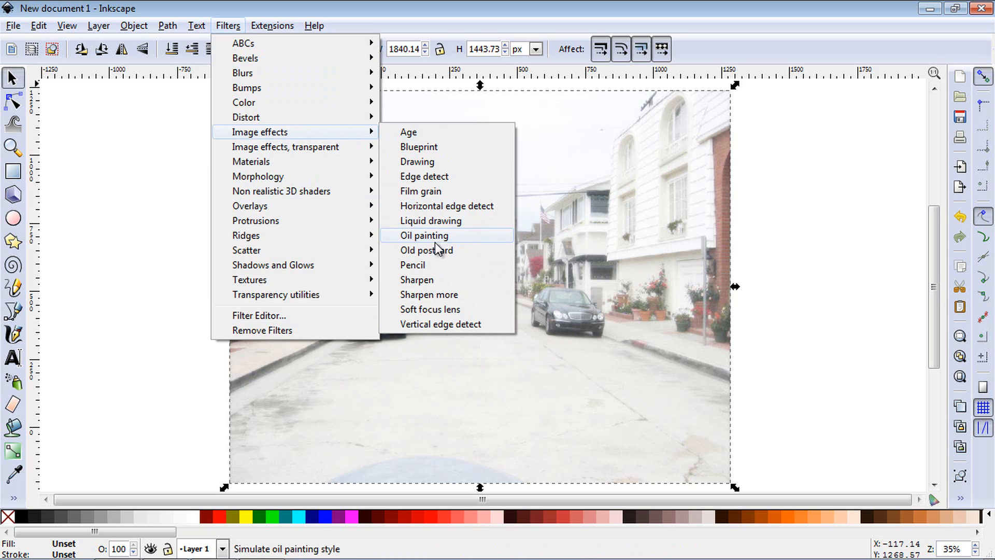
mouse_move(430, 309)
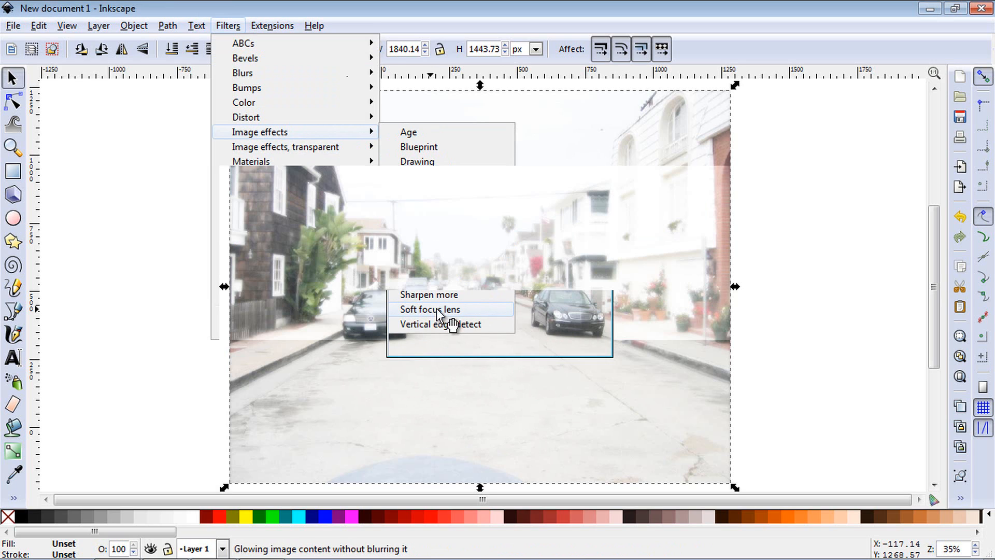
click(429, 310)
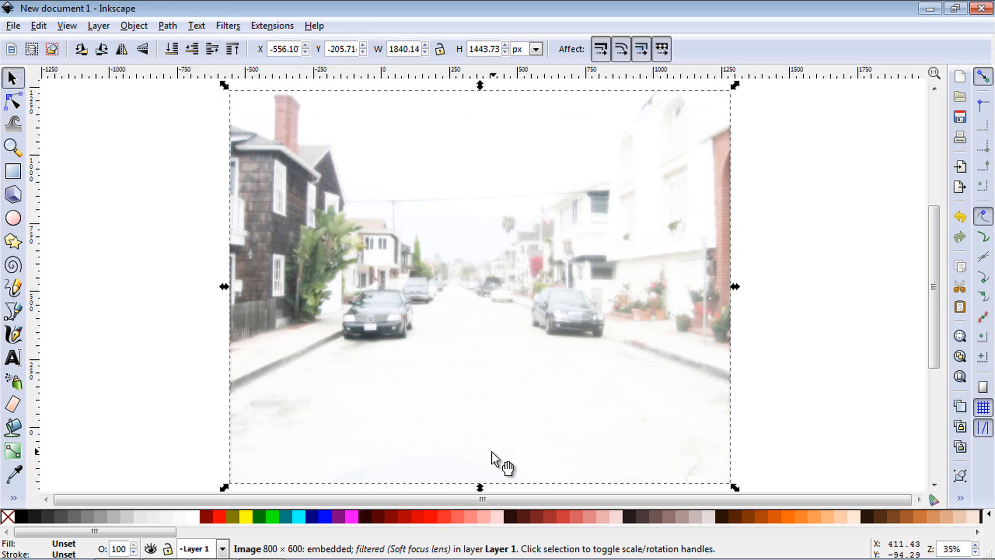
right_click(447, 231)
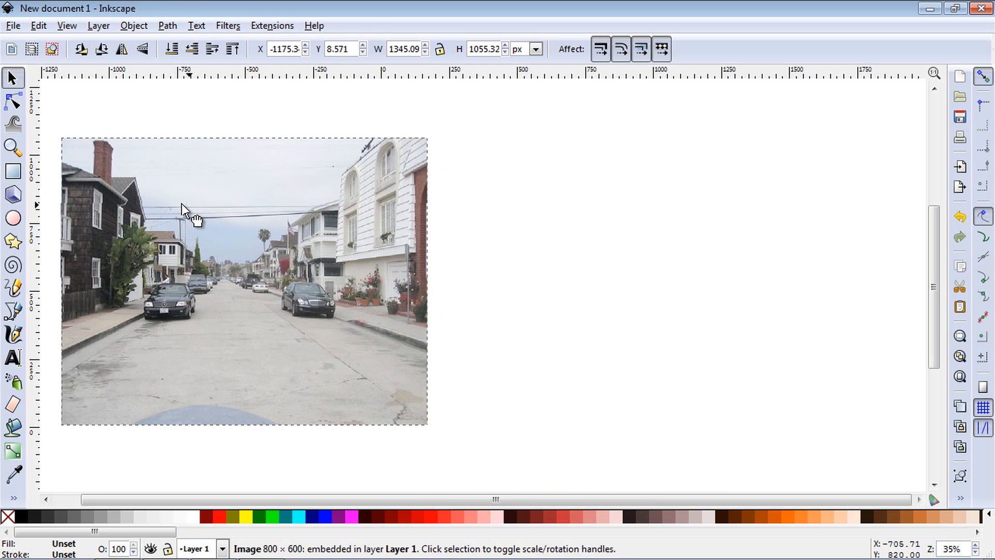
Duplicate the street photo via its right-click menu for a side-by-side copy
right_click(193, 213)
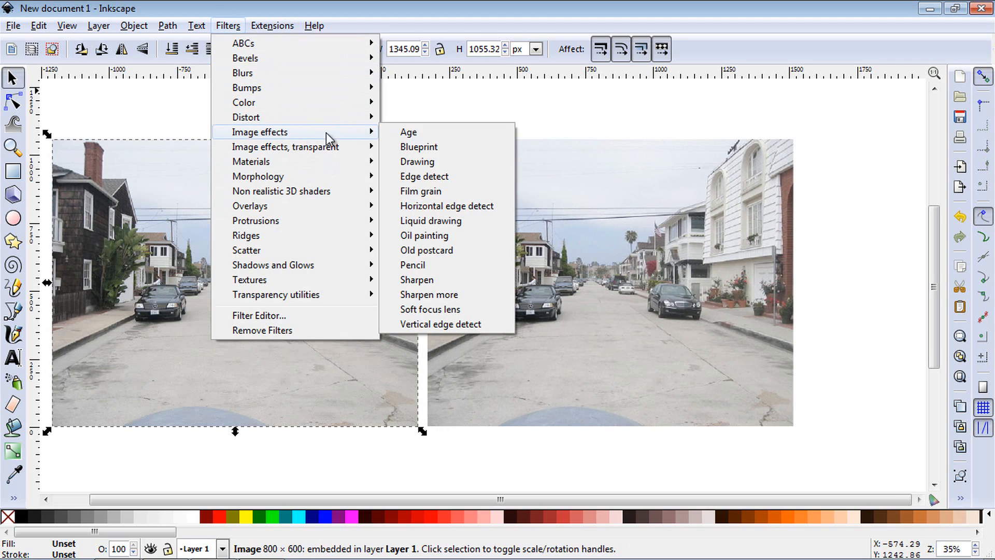
Apply Edge detect to the left street photo, then give the right copy Horizontal edge detect
click(424, 176)
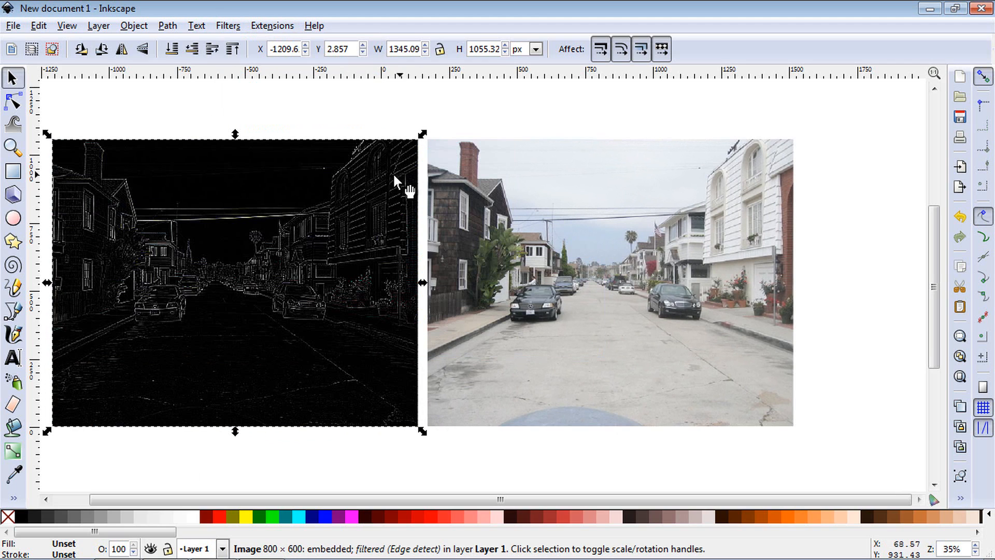
click(610, 282)
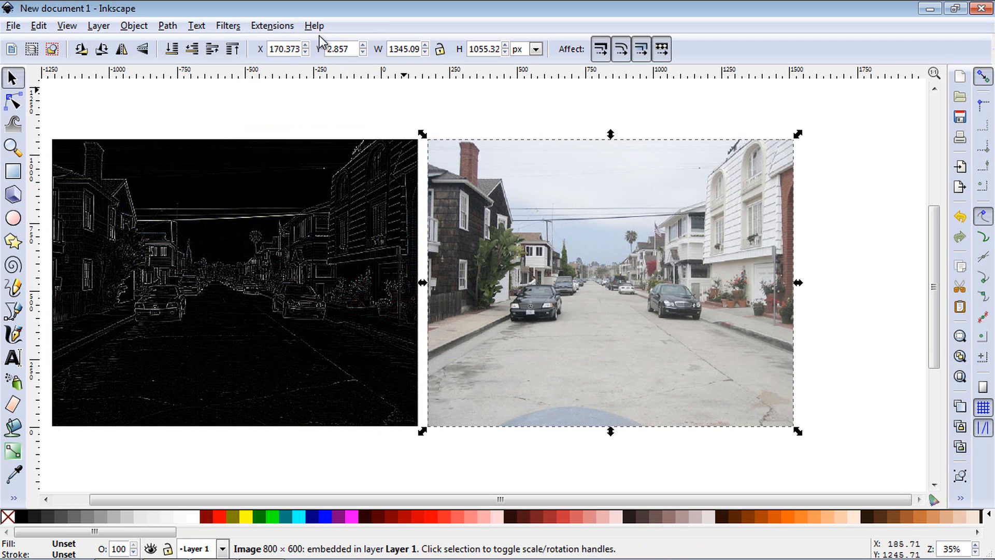
click(227, 25)
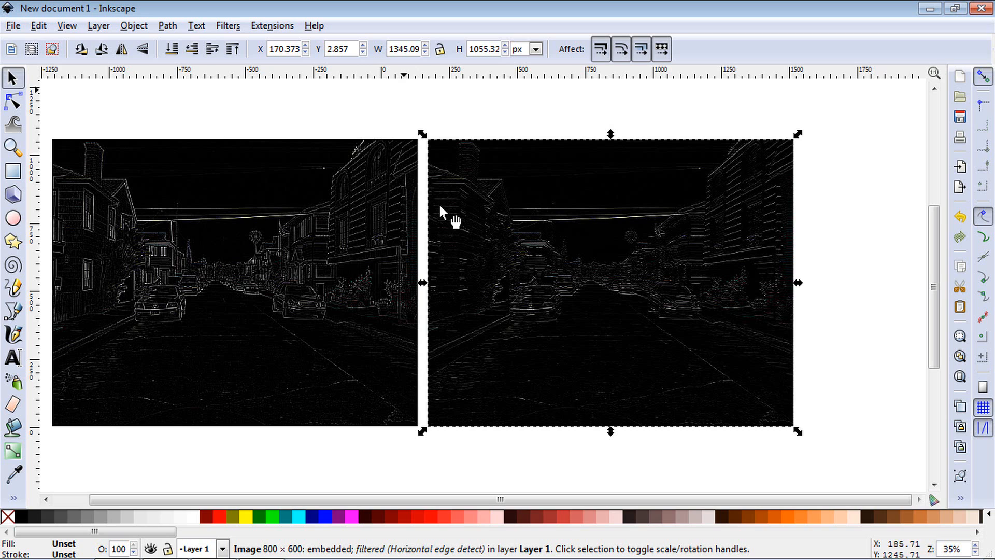
mouse_move(500, 265)
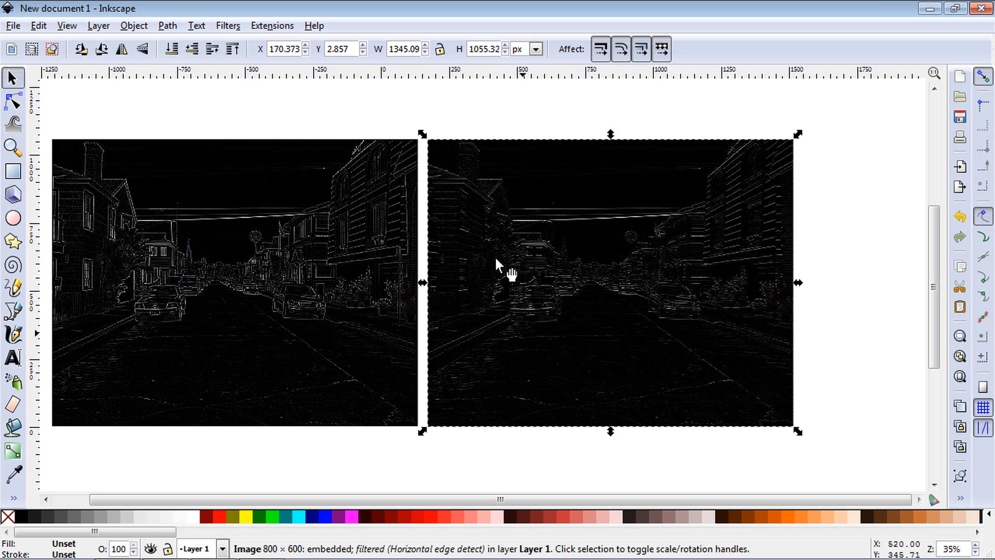
mouse_move(307, 285)
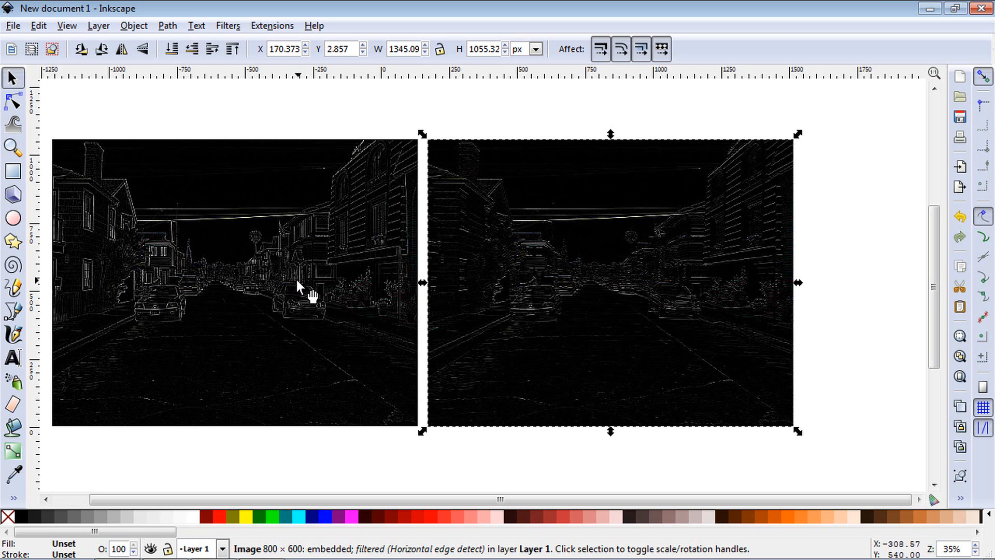
mouse_move(498, 257)
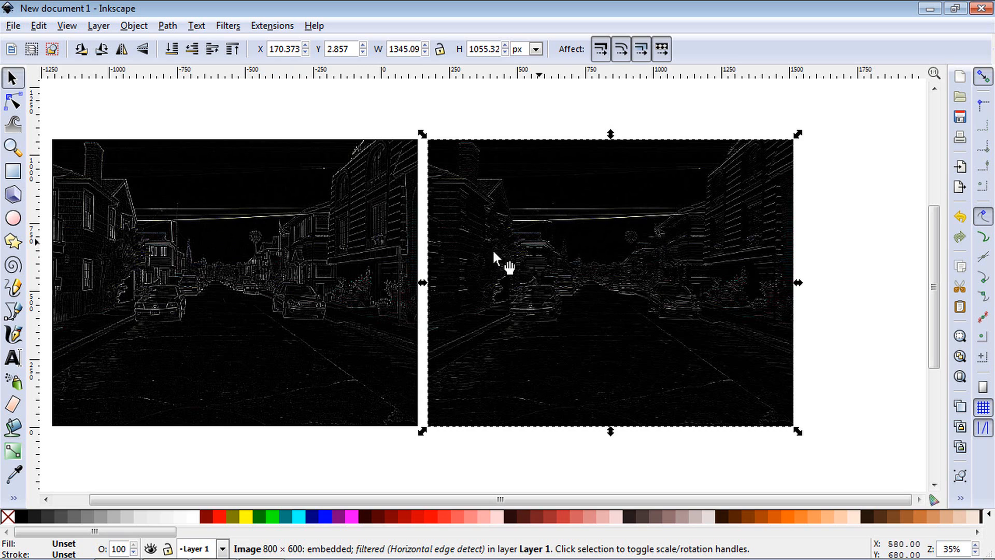
mouse_move(333, 253)
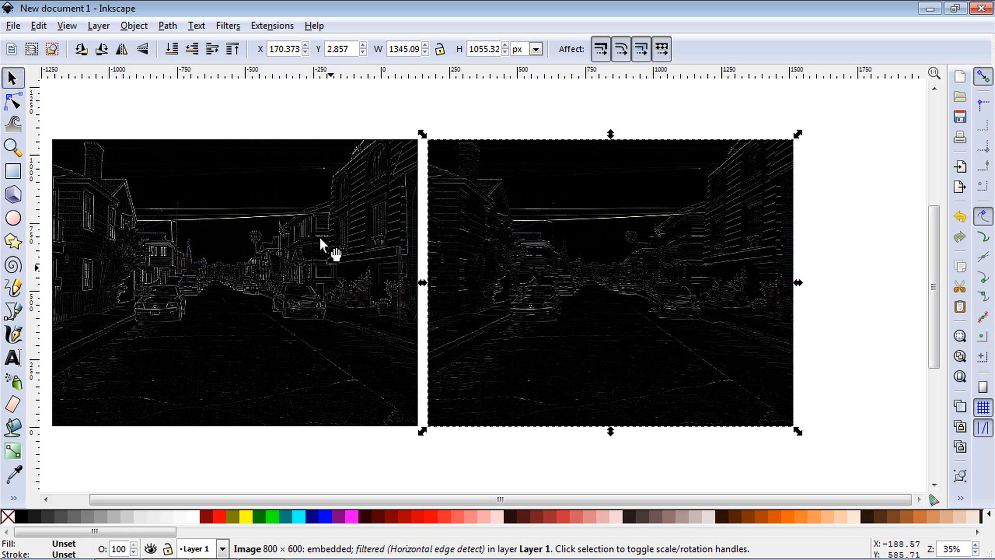
mouse_move(269, 274)
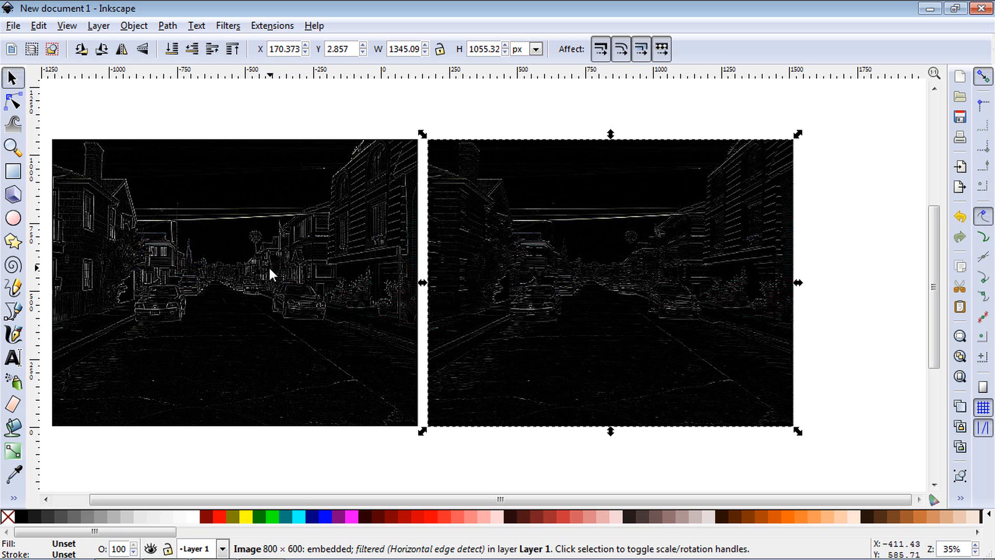
Undo Edge detect on the left photo copy and apply Vertical edge detect instead
right_click(609, 280)
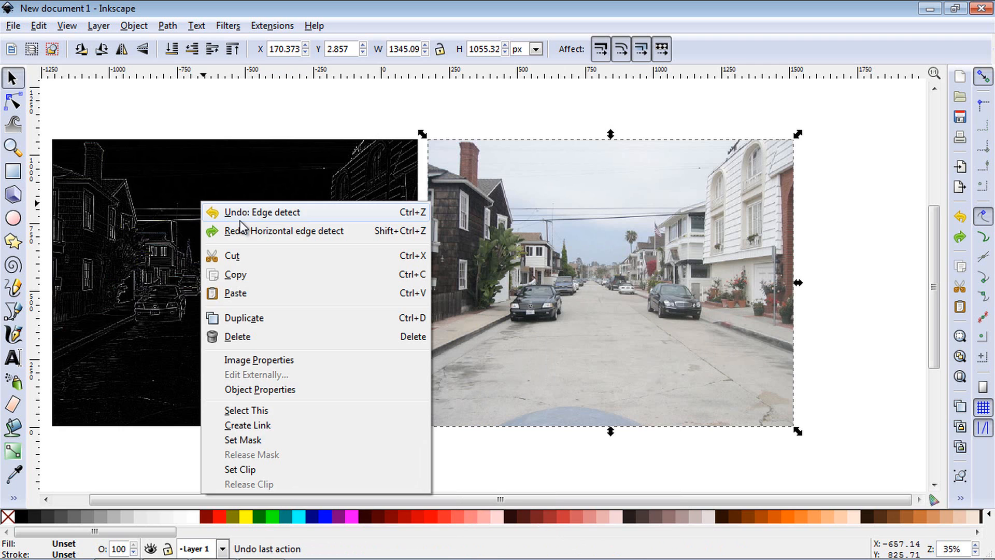
click(227, 25)
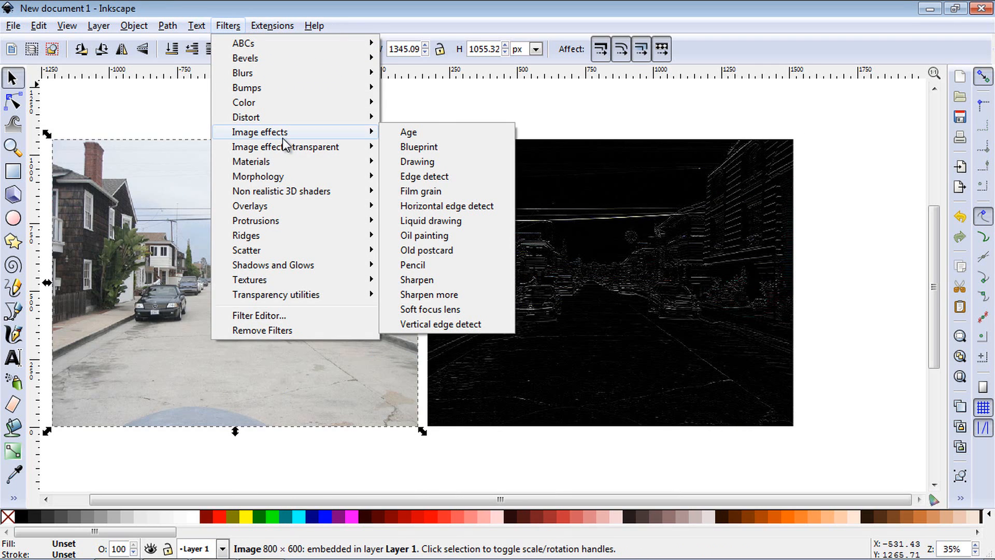
click(440, 323)
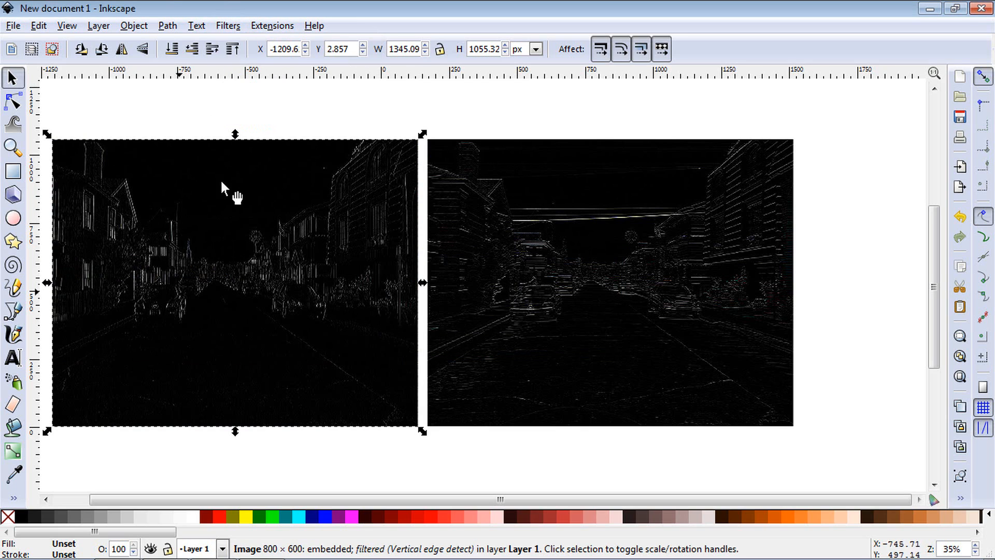
mouse_move(584, 229)
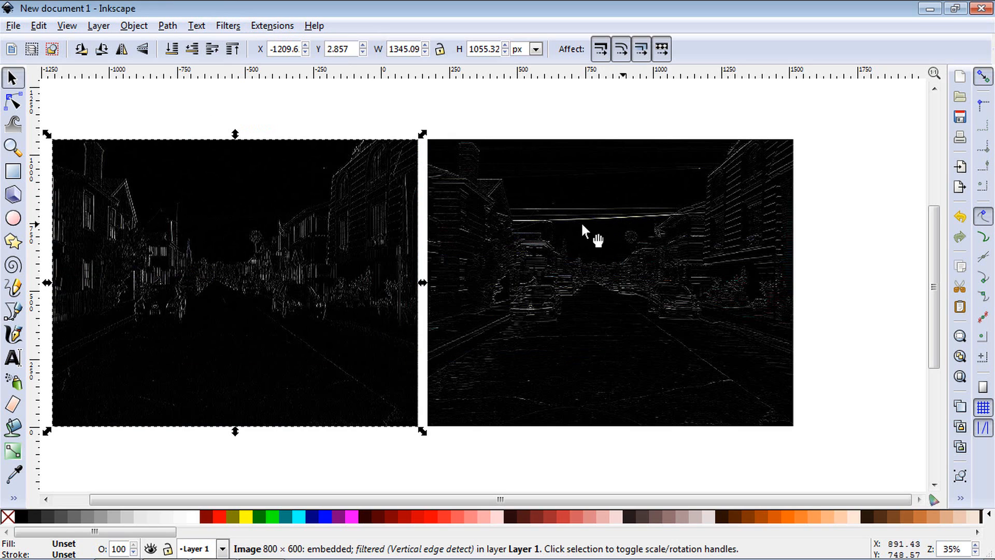
mouse_move(573, 228)
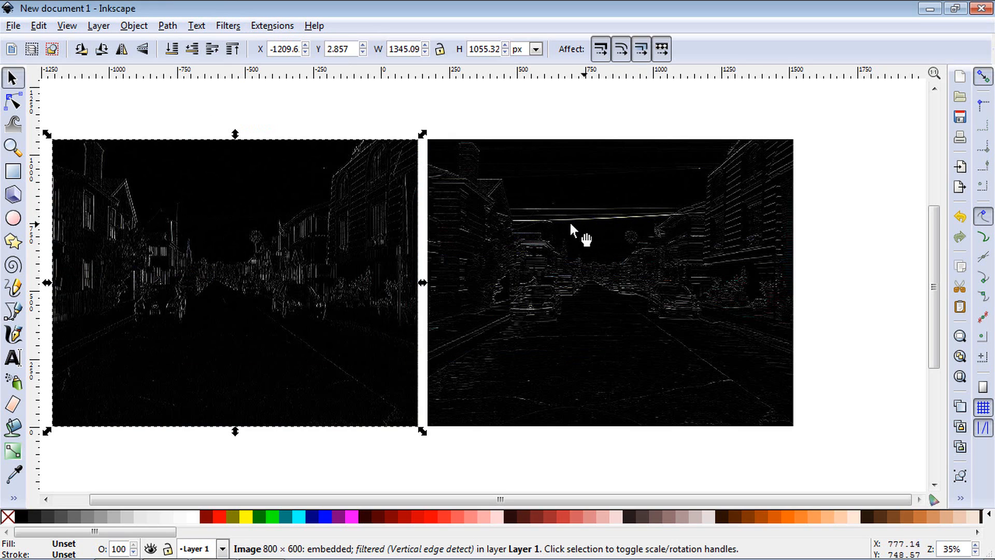
mouse_move(203, 228)
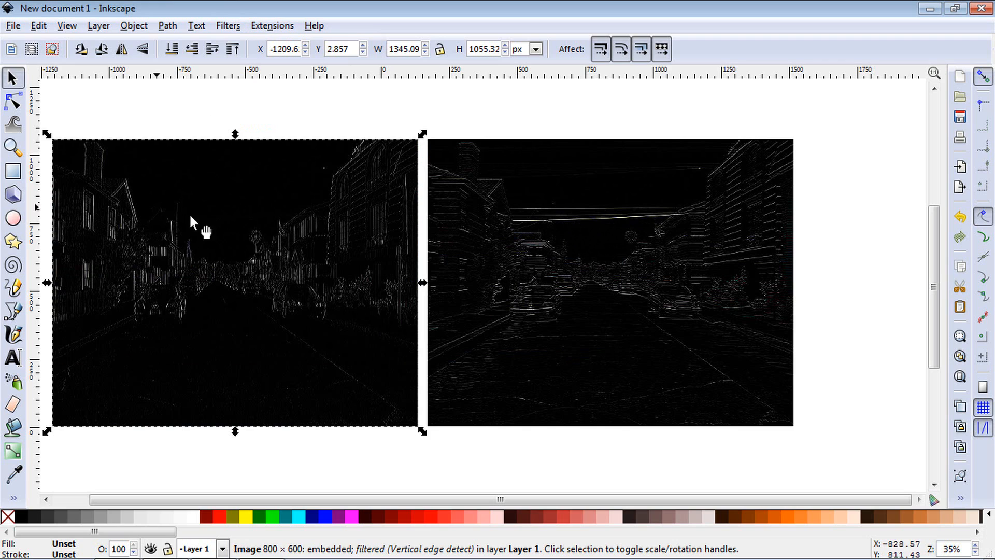
mouse_move(482, 295)
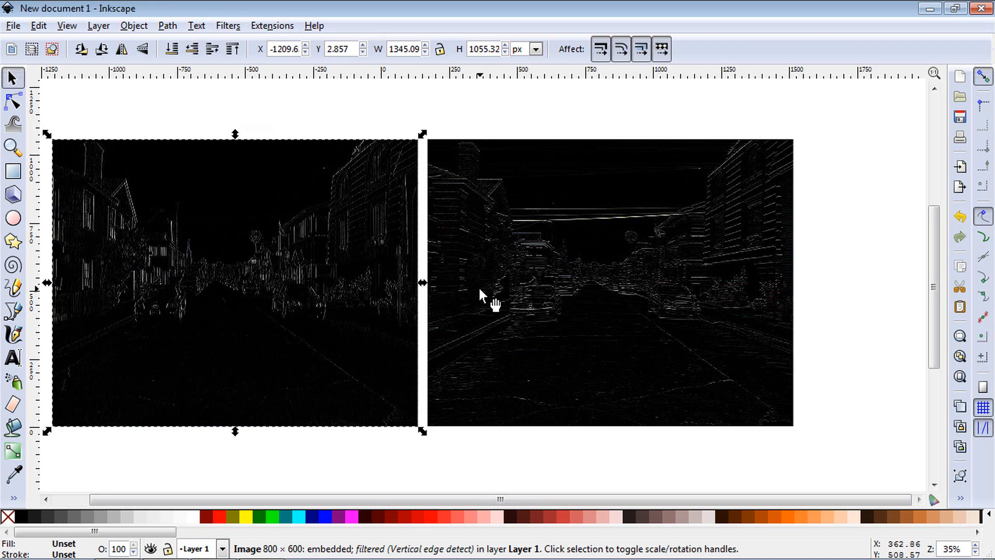